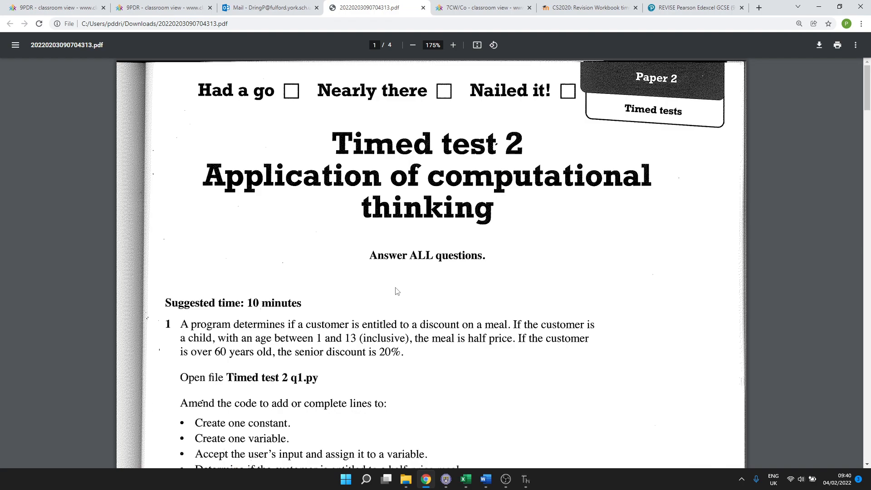
Check the £5.99 revision guide page, then scroll the PDF to question 1's bullet-point tasks
{"action": "scroll", "scroll_direction": "down", "scroll_amount": 3}
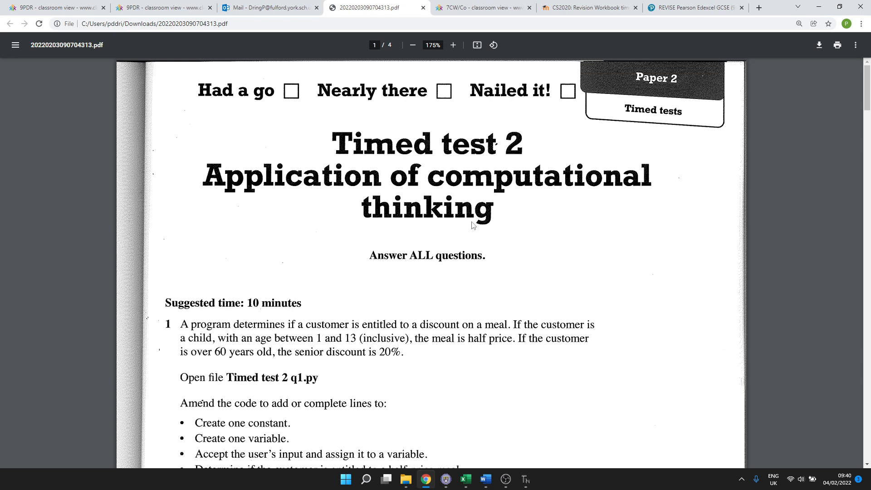
{"action": "left_click", "coordinate": [692, 7]}
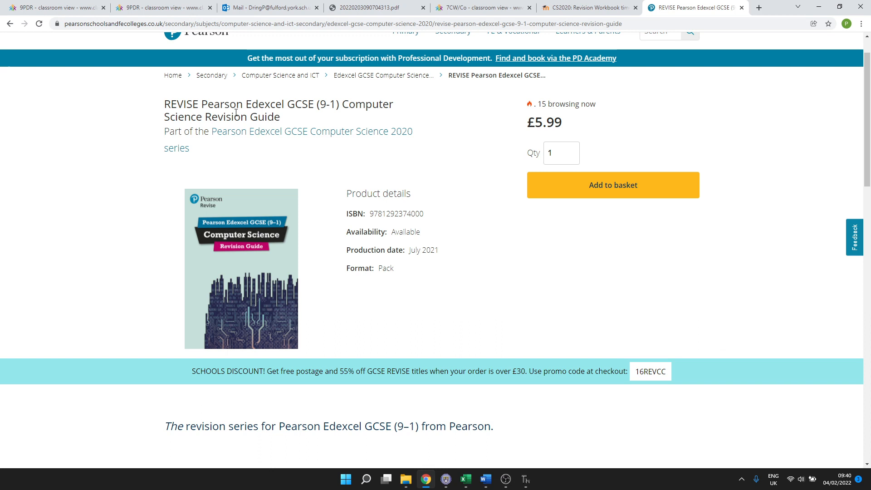
{"action": "mouse_move", "coordinate": [468, 156]}
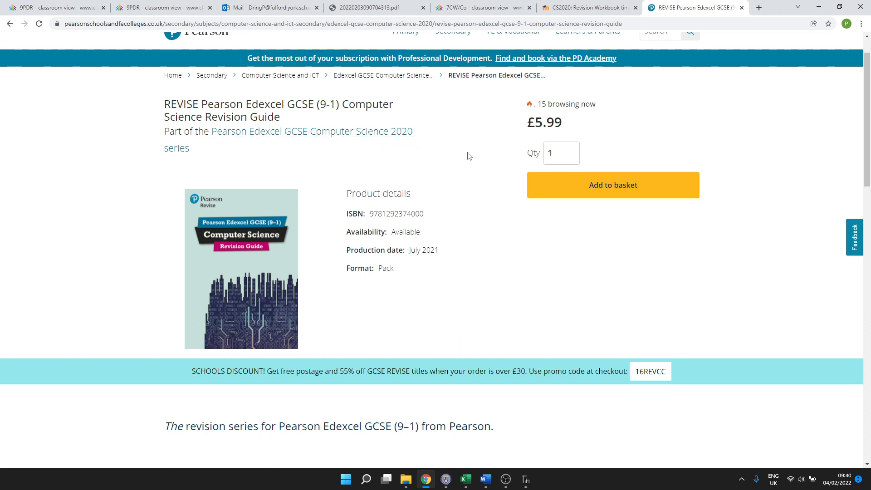
{"action": "mouse_move", "coordinate": [329, 200]}
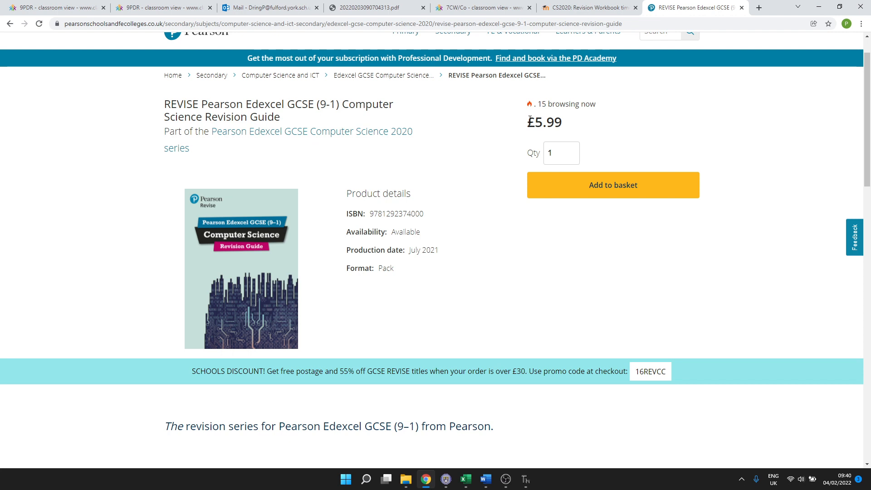
{"action": "double_click", "coordinate": [544, 122]}
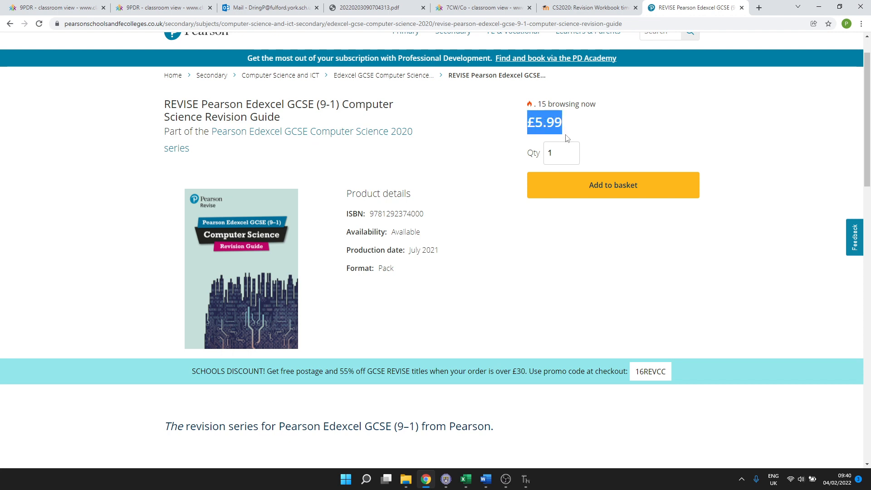
{"action": "mouse_move", "coordinate": [569, 137]}
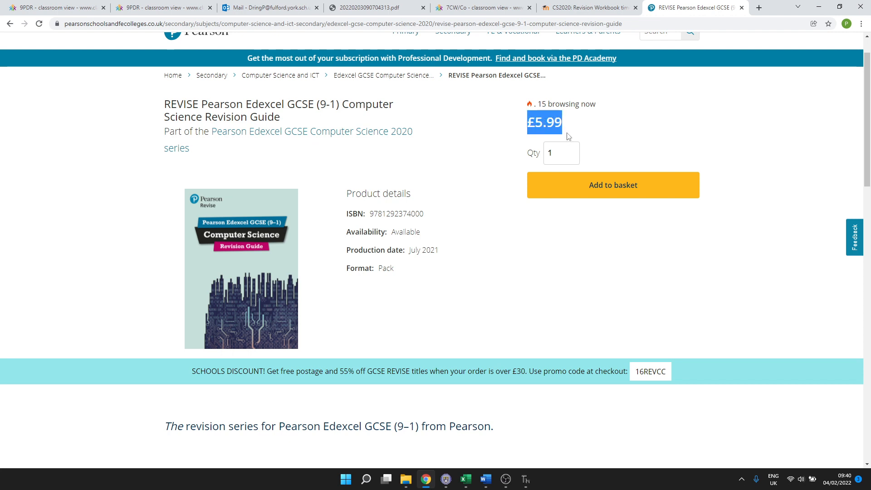
{"action": "left_click", "coordinate": [368, 7]}
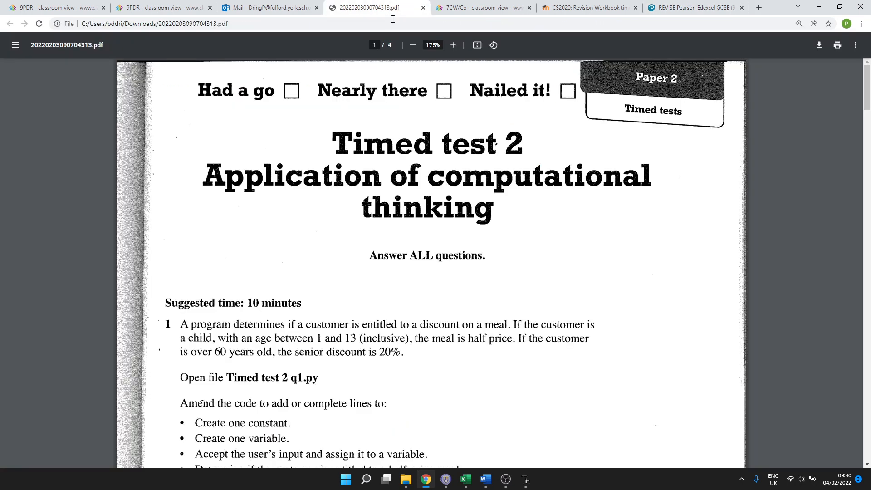
{"action": "scroll", "scroll_direction": "down", "scroll_amount": 3}
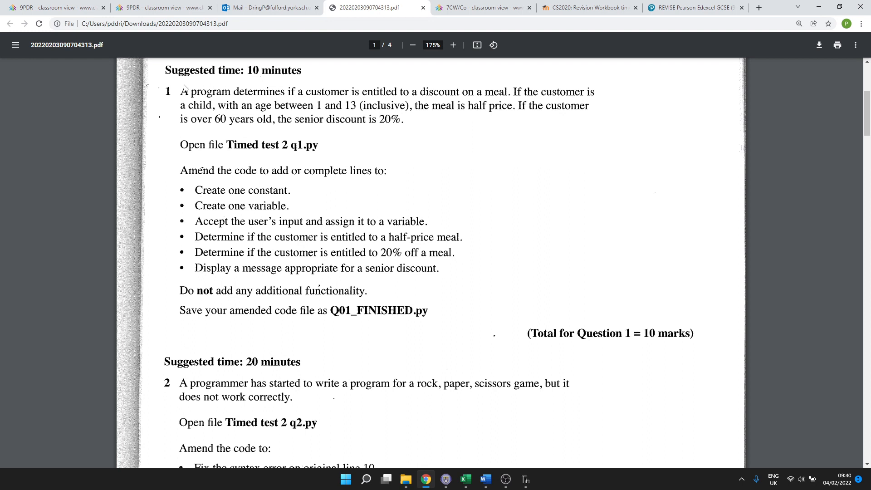
{"action": "mouse_move", "coordinate": [198, 92]}
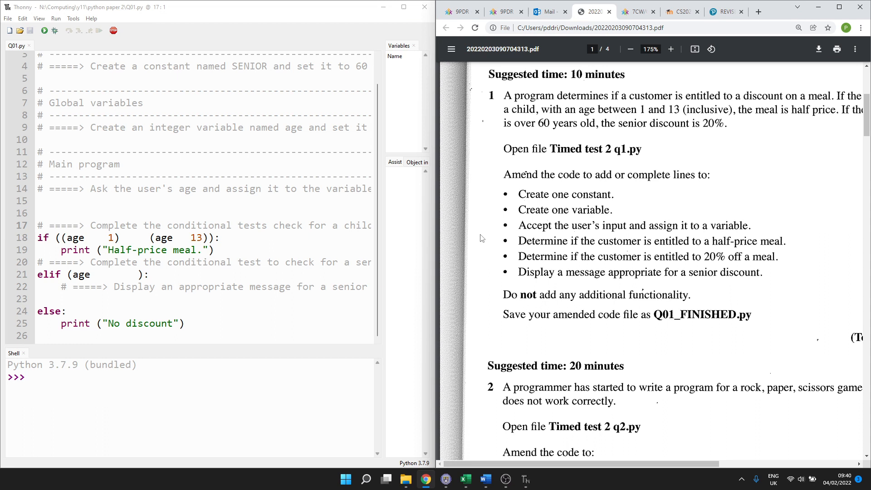
{"action": "mouse_move", "coordinate": [571, 225]}
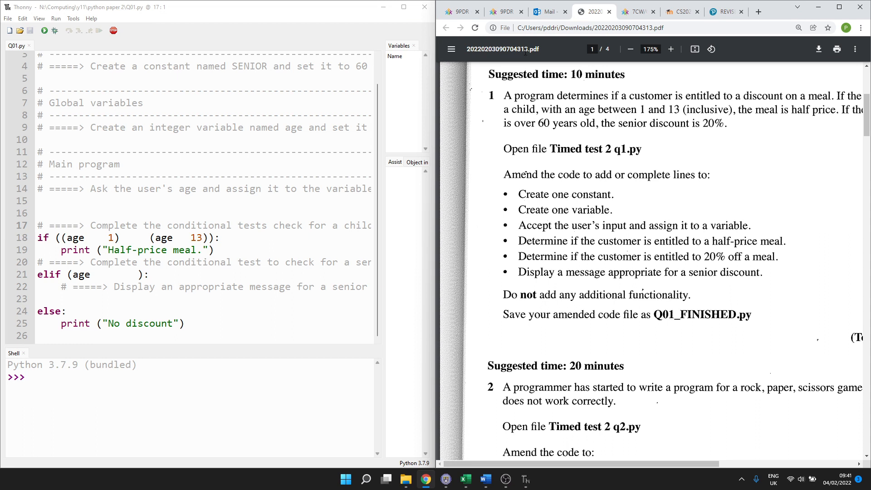
{"action": "mouse_move", "coordinate": [532, 207]}
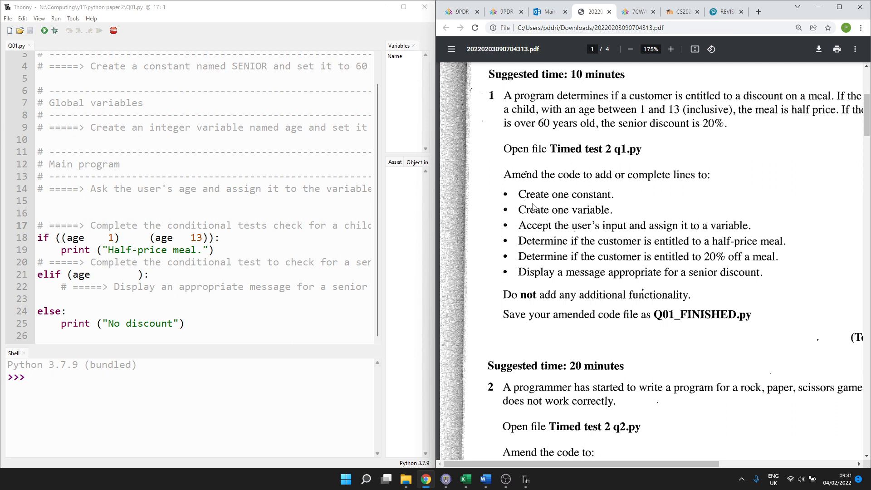
{"action": "mouse_move", "coordinate": [544, 200]}
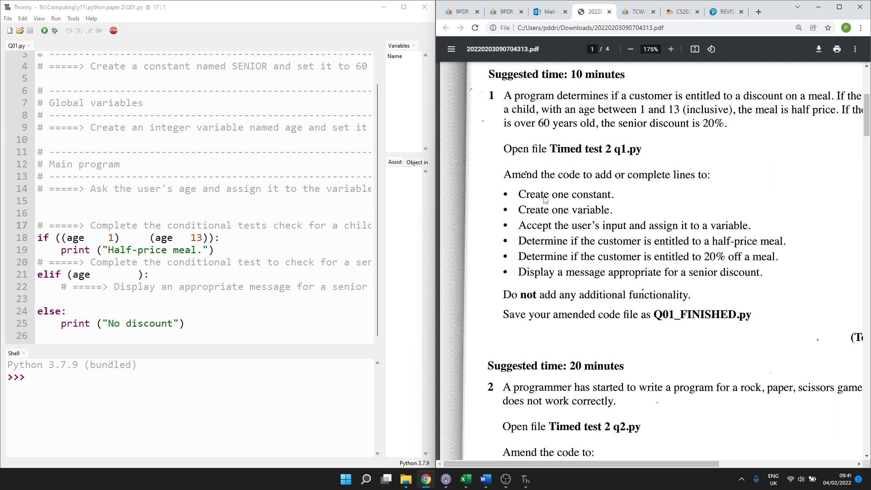
Focus the Q01.py starter code in Thonny's editor and open the File menu
{"action": "left_click", "coordinate": [119, 164]}
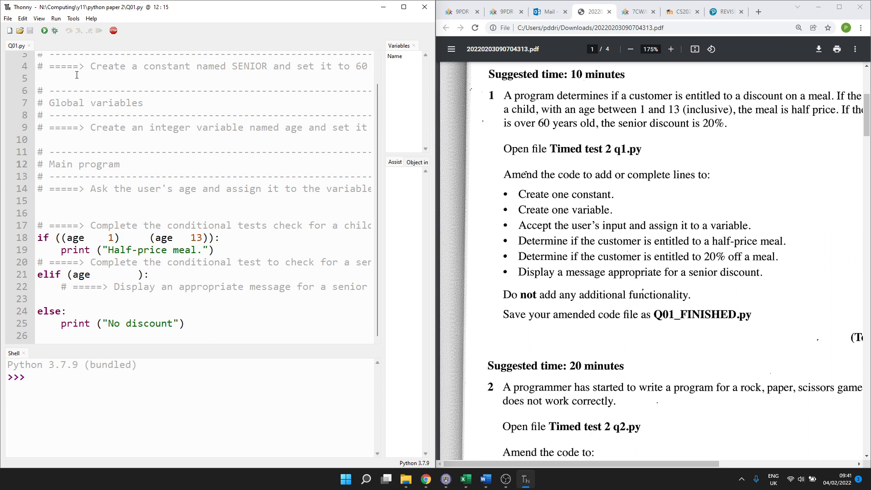
{"action": "mouse_move", "coordinate": [654, 317]}
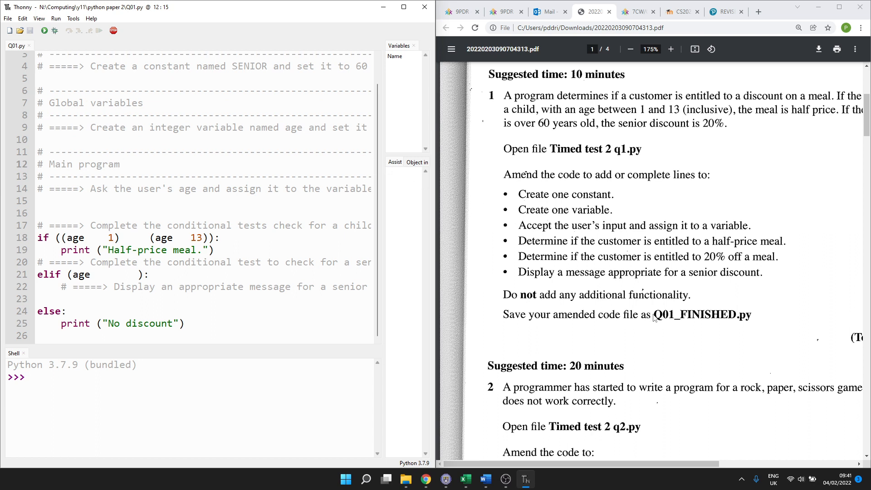
{"action": "mouse_move", "coordinate": [682, 322]}
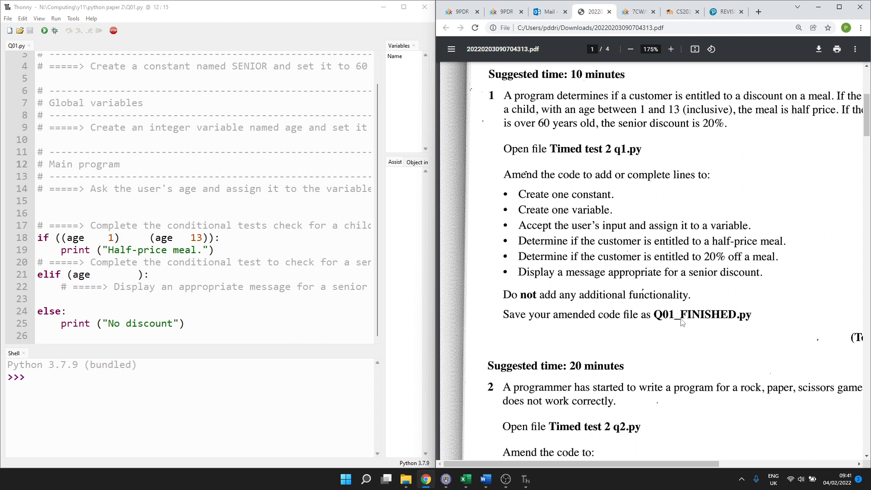
{"action": "mouse_move", "coordinate": [643, 315]}
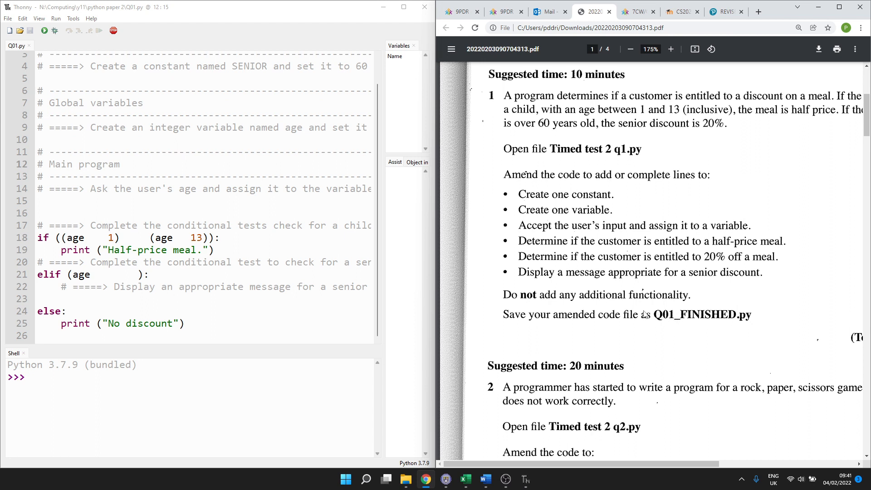
{"action": "mouse_move", "coordinate": [661, 317]}
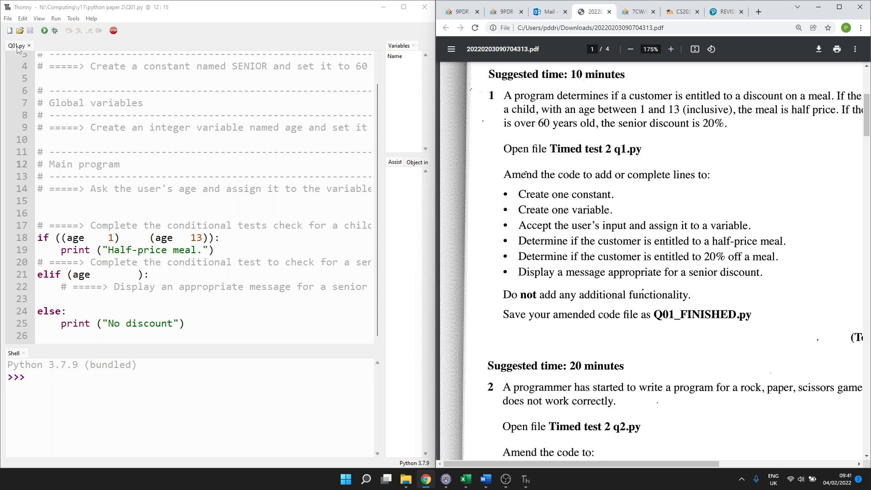
{"action": "left_click", "coordinate": [8, 18]}
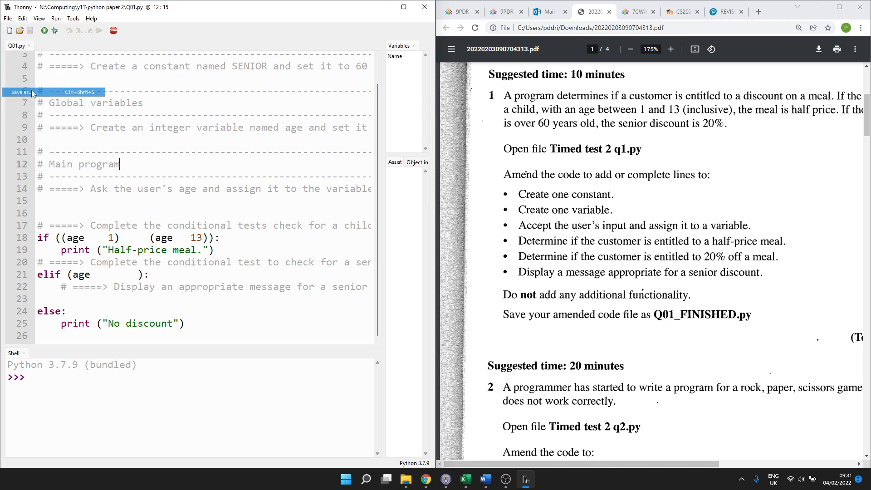
Save the file under the name Q01_FINISHED using Save as
{"action": "left_click", "coordinate": [20, 91]}
{"action": "type", "text": "Q"}
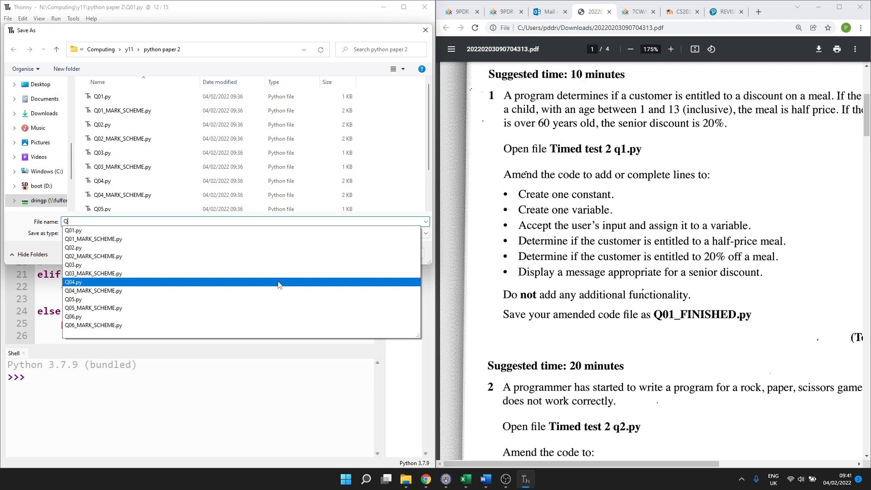
{"action": "type", "text": "01_FINI"}
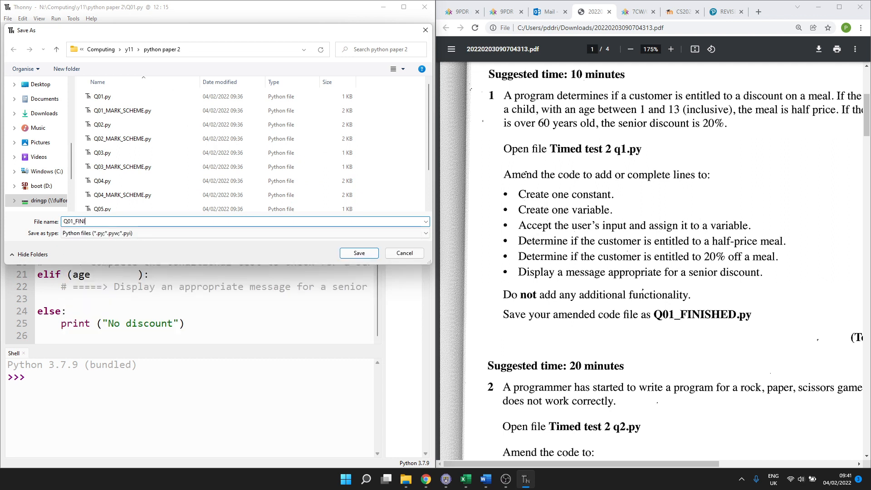
{"action": "type", "text": "SHED"}
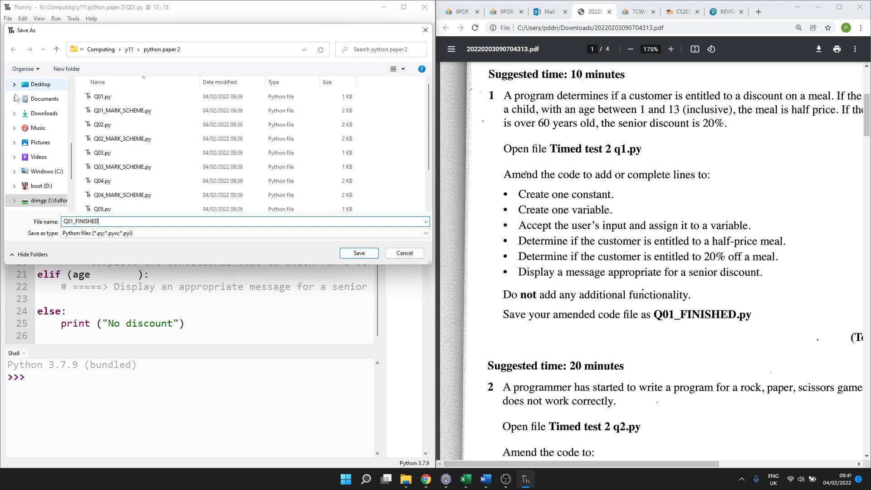
{"action": "left_click", "coordinate": [358, 253]}
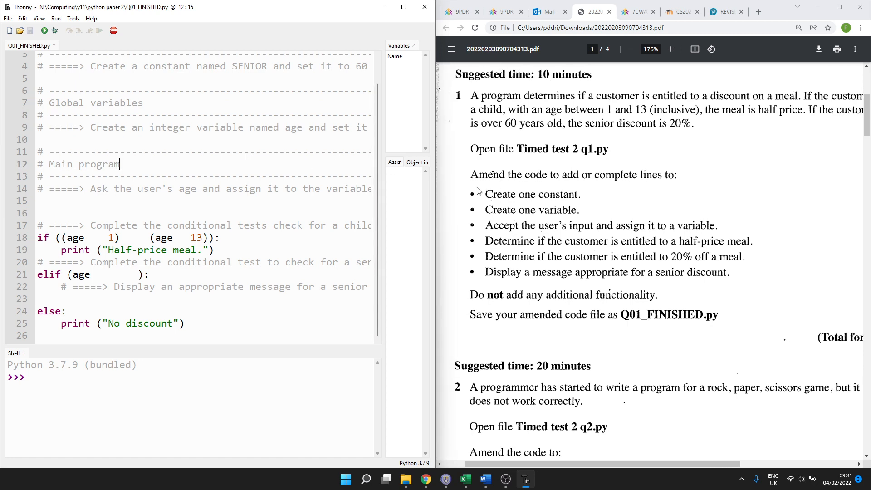
{"action": "mouse_move", "coordinate": [483, 124]}
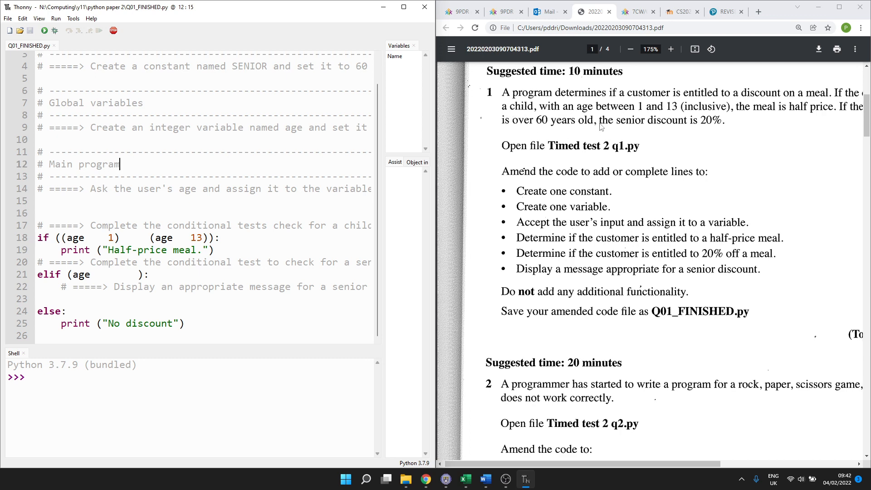
{"action": "mouse_move", "coordinate": [713, 111]}
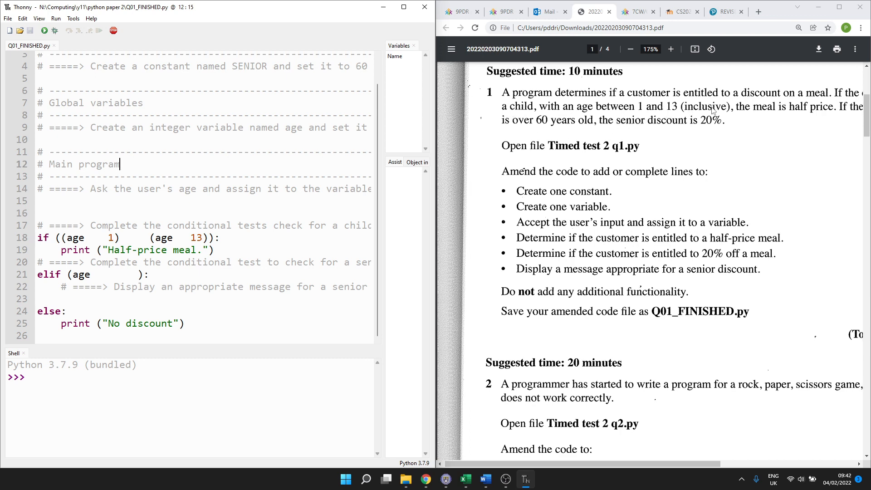
{"action": "mouse_move", "coordinate": [673, 110]}
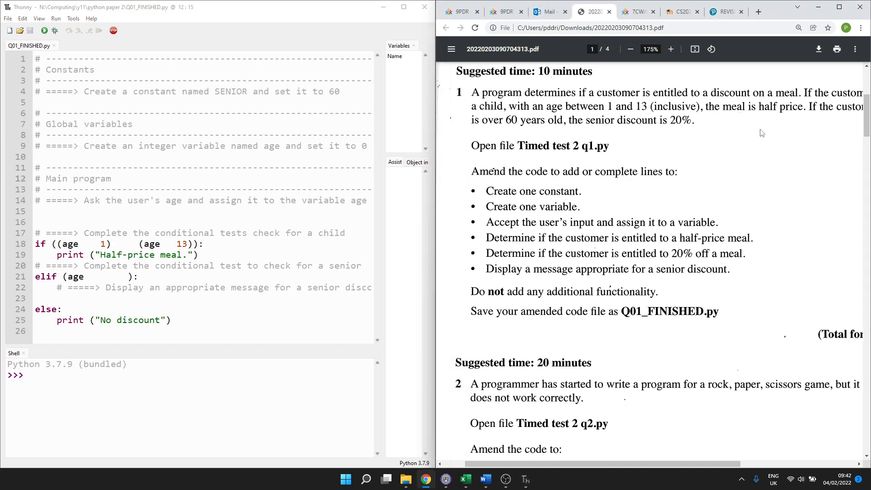
{"action": "left_click", "coordinate": [631, 49]}
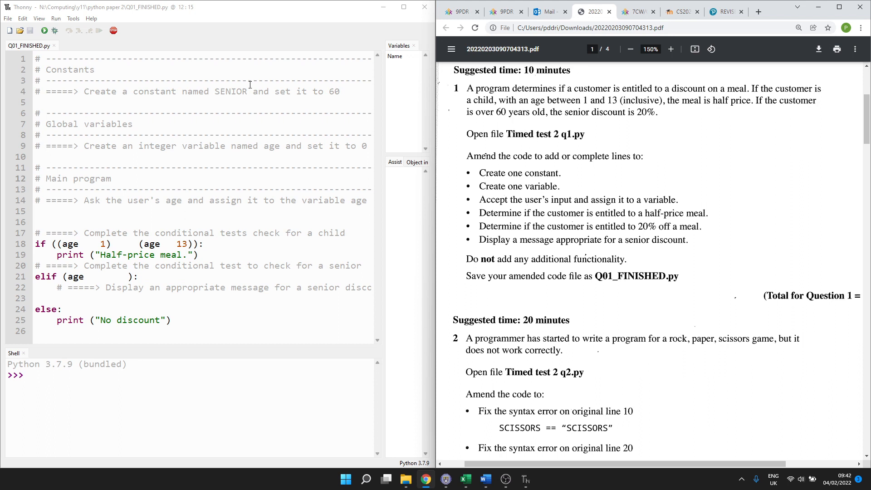
{"action": "mouse_move", "coordinate": [356, 94]}
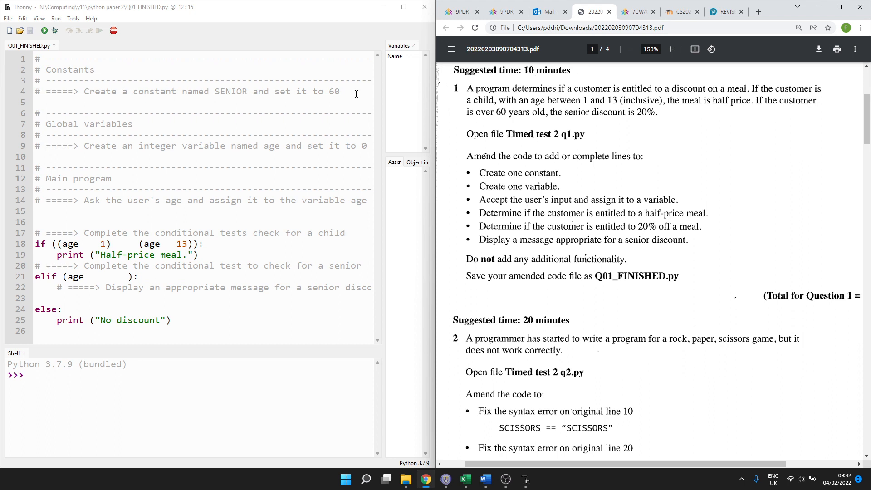
{"action": "mouse_move", "coordinate": [641, 156]}
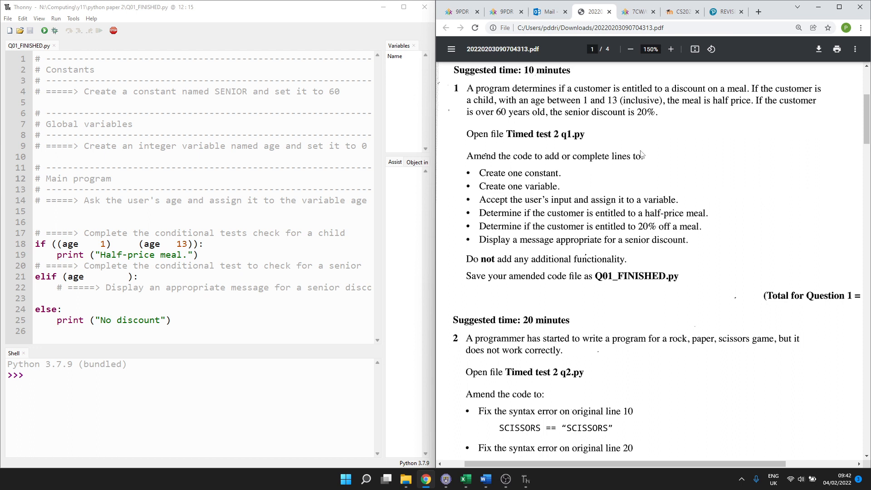
{"action": "mouse_move", "coordinate": [562, 186]}
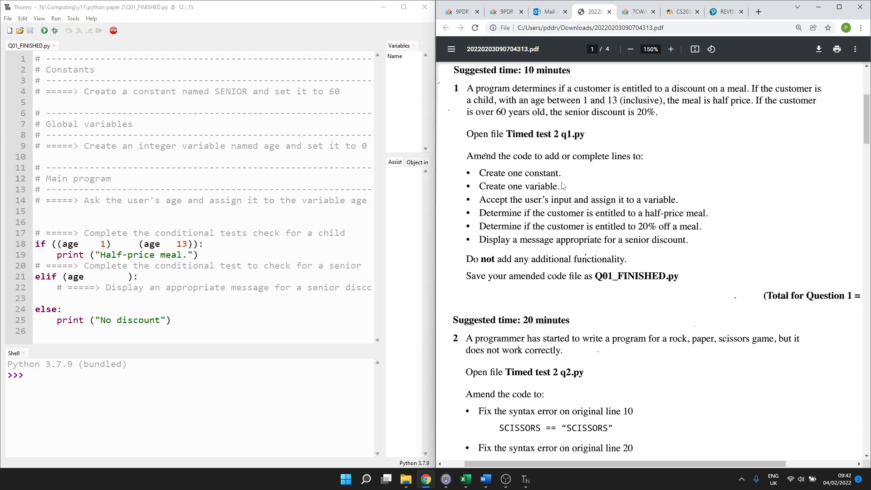
{"action": "mouse_move", "coordinate": [482, 168]}
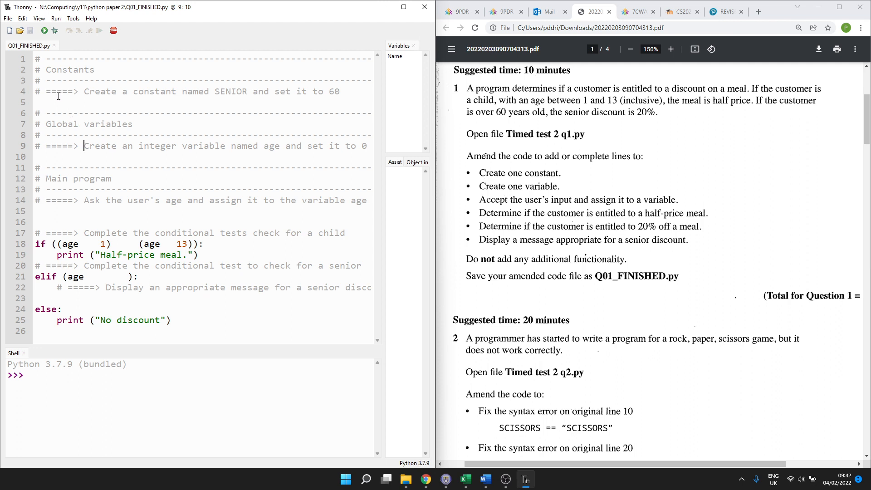
{"action": "left_click", "coordinate": [56, 91]}
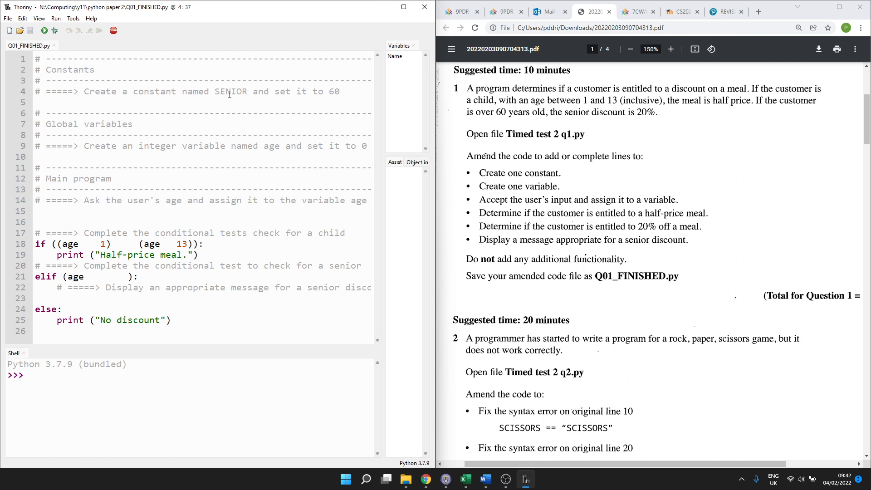
Add SENIOR = 60 on line 5 beneath the SENIOR constant comment
{"action": "left_click", "coordinate": [341, 92]}
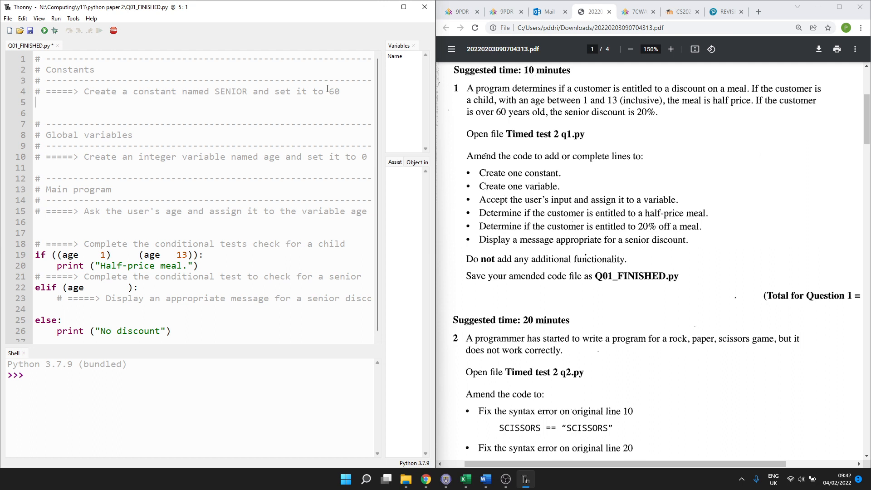
{"action": "type", "text": "60"}
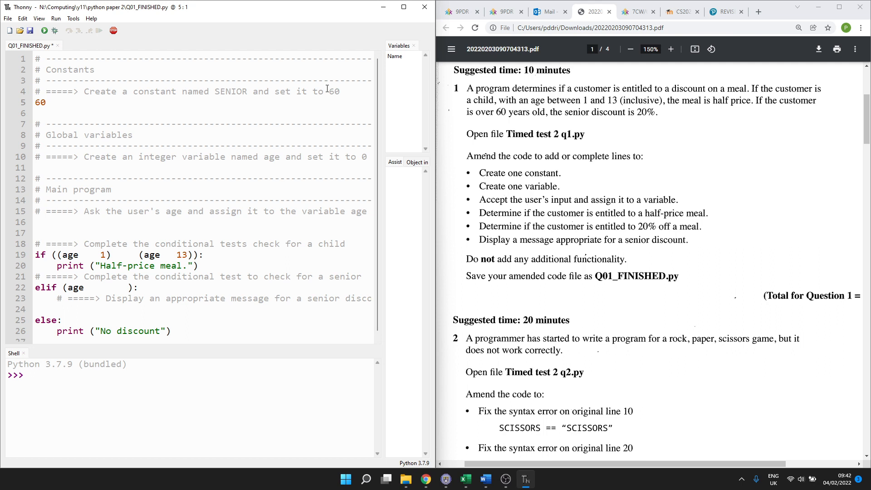
{"action": "type", "text": "SENI"}
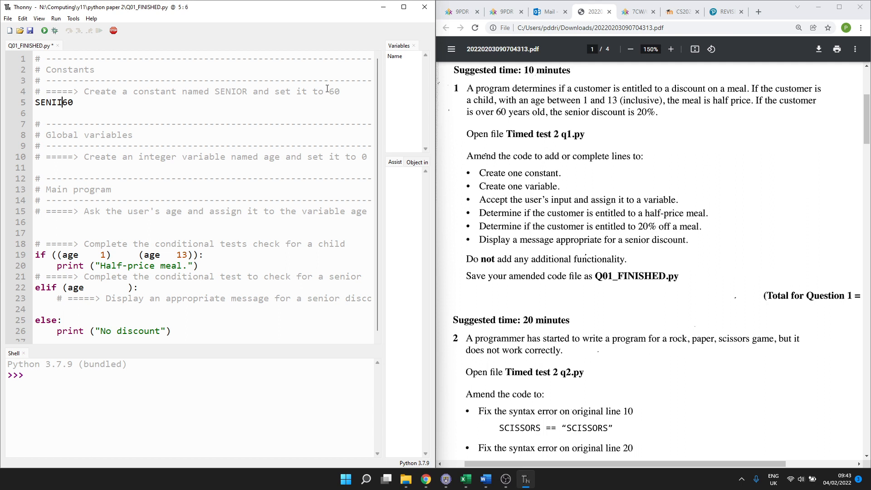
{"action": "type", "text": "OR ="}
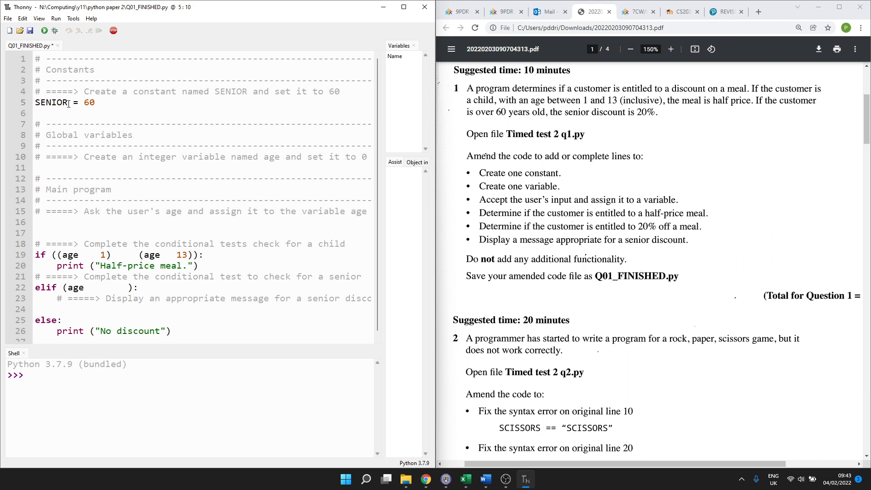
{"action": "double_click", "coordinate": [50, 102]}
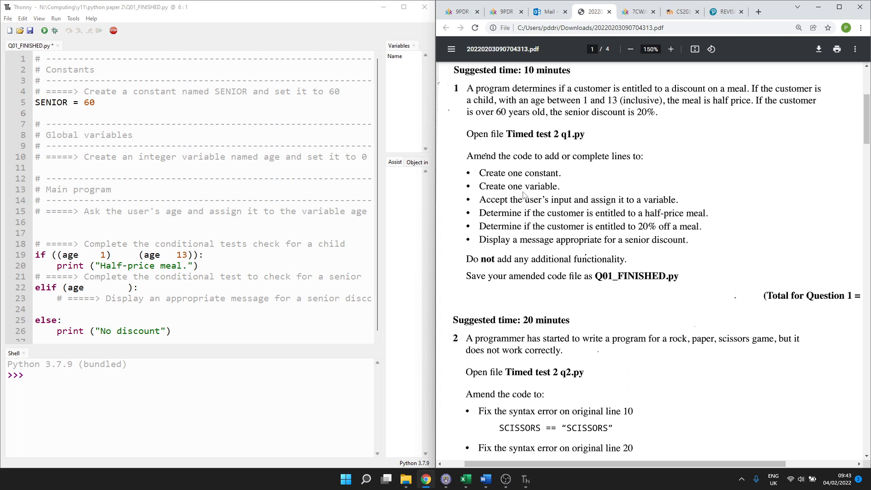
{"action": "mouse_move", "coordinate": [498, 167]}
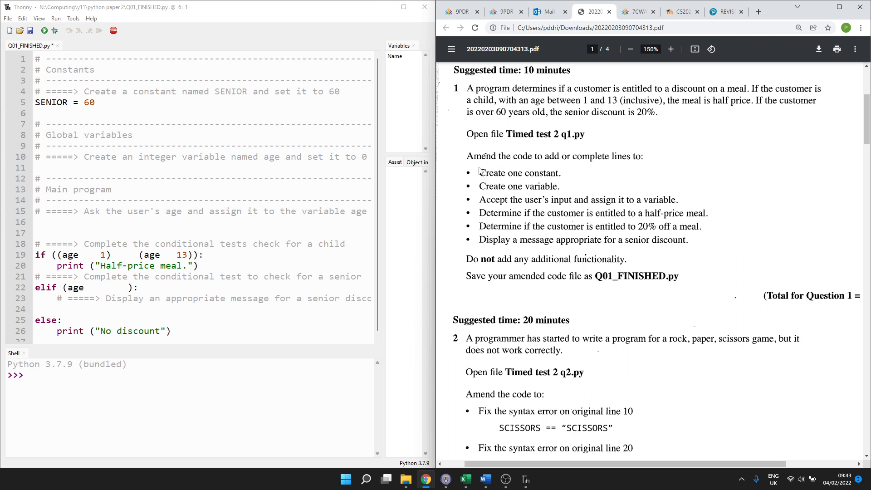
{"action": "mouse_move", "coordinate": [470, 176]}
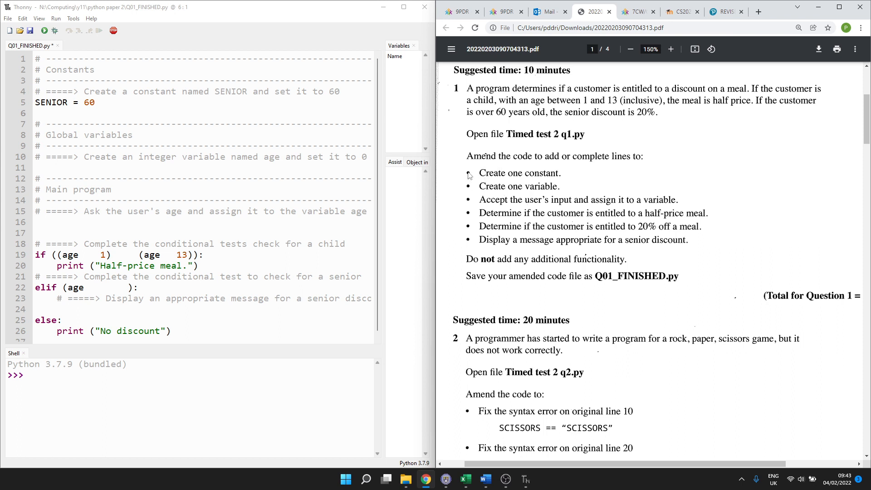
{"action": "mouse_move", "coordinate": [27, 71]}
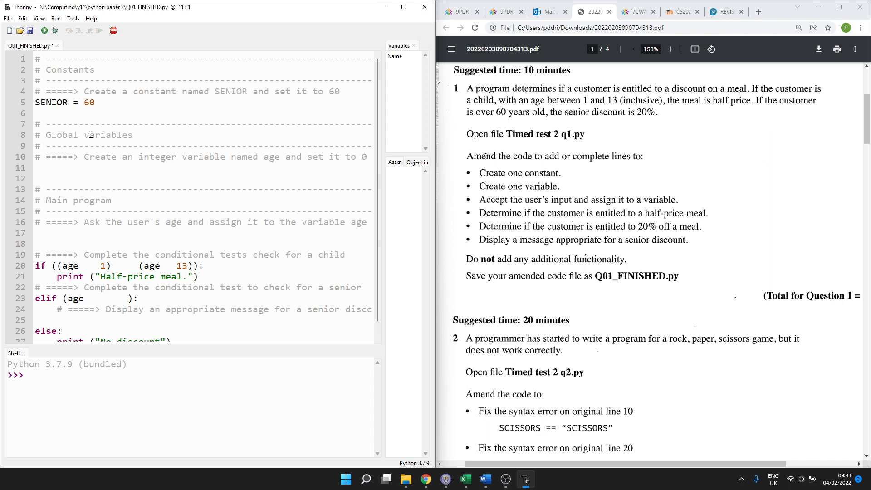
Declare the global variable age = 0 under the global variables comment
{"action": "type", "text": "age = 0"}
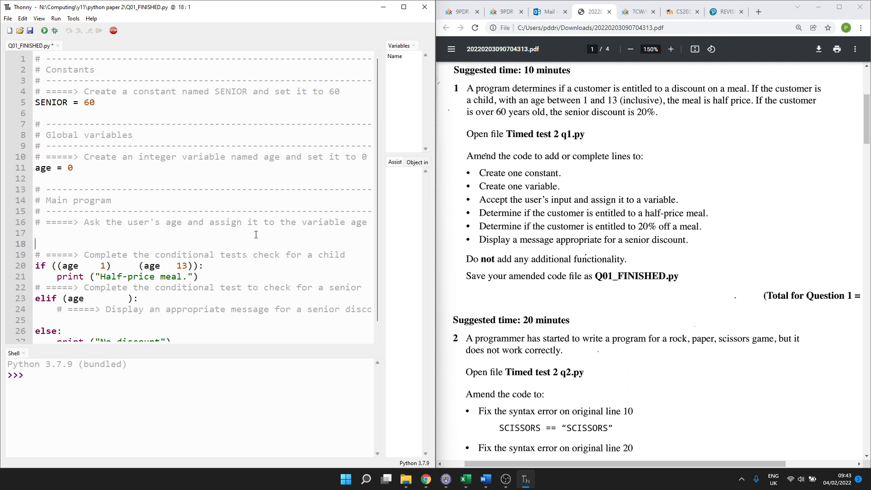
{"action": "type", "text": "age ="}
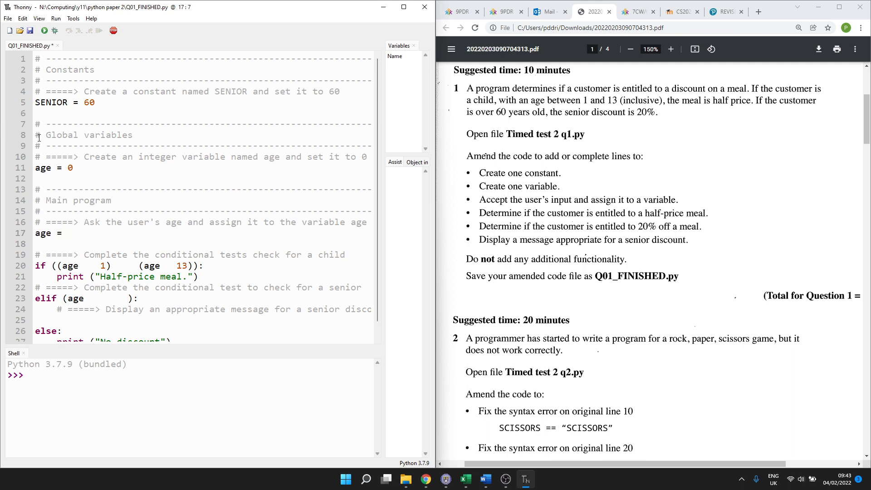
{"action": "triple_click", "coordinate": [43, 167]}
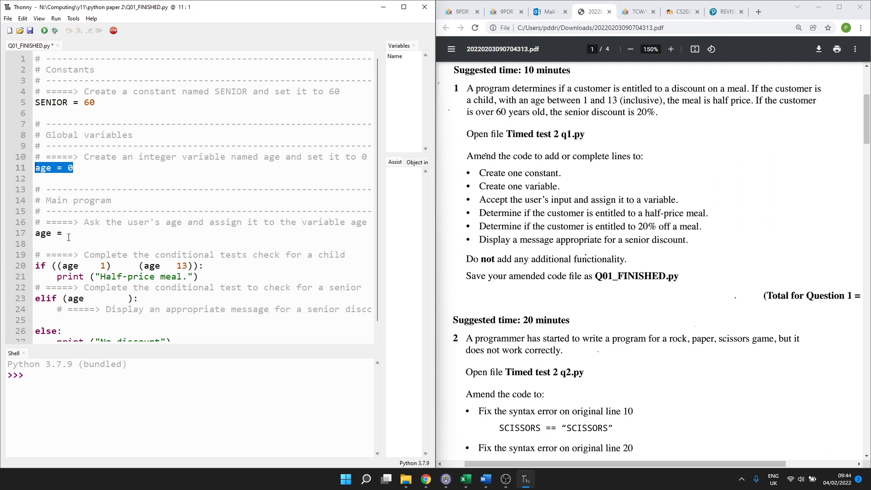
{"action": "left_click", "coordinate": [66, 232]}
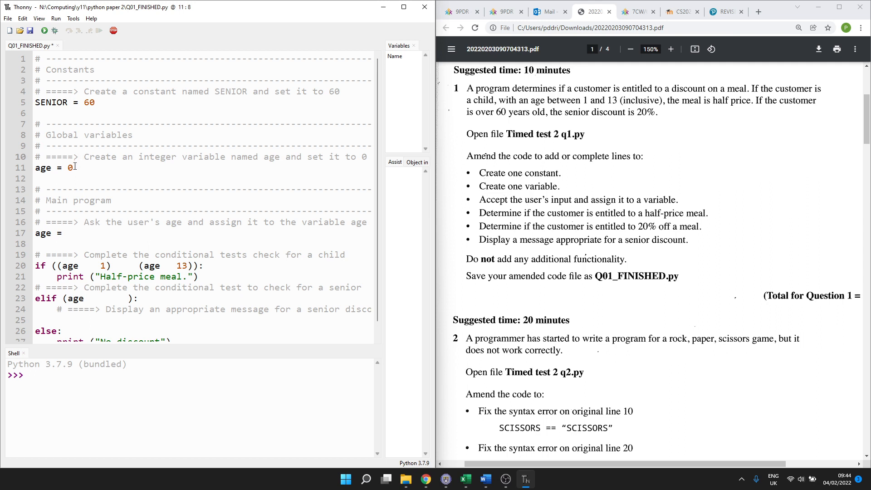
Complete line 17 as age = input("What is your age?")
{"action": "double_click", "coordinate": [42, 167]}
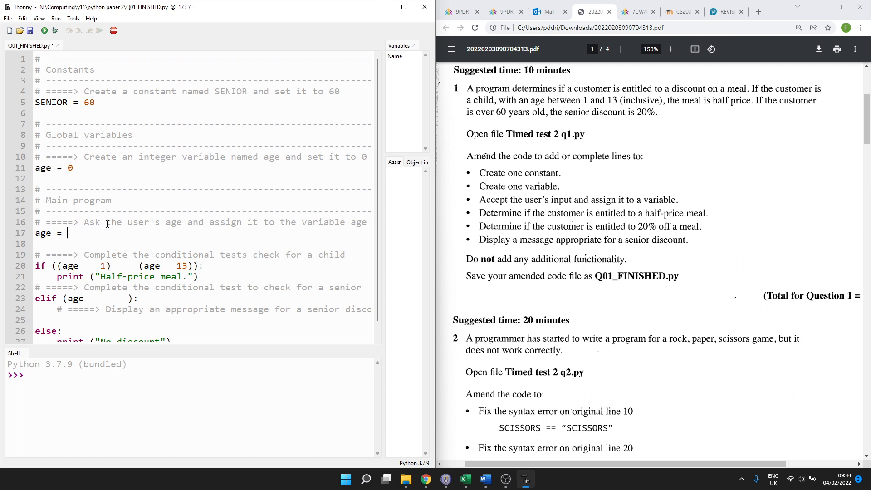
{"action": "type", "text": "input"}
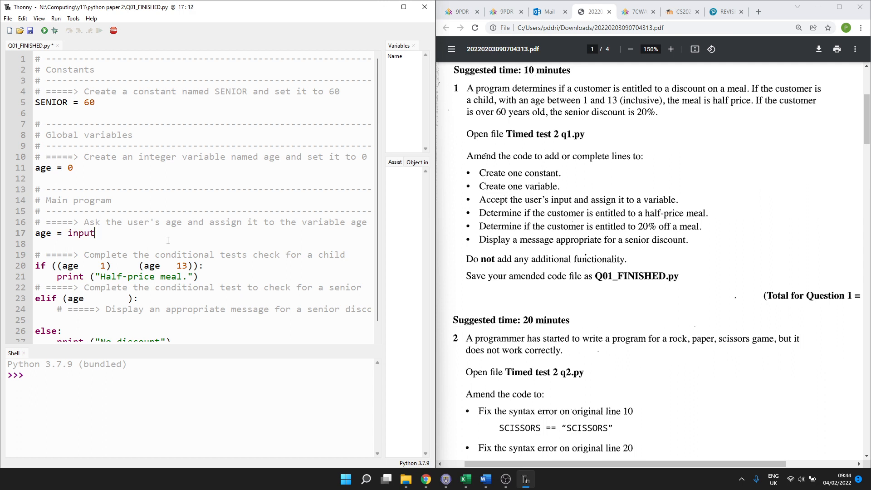
{"action": "type", "text": "(\"\")"}
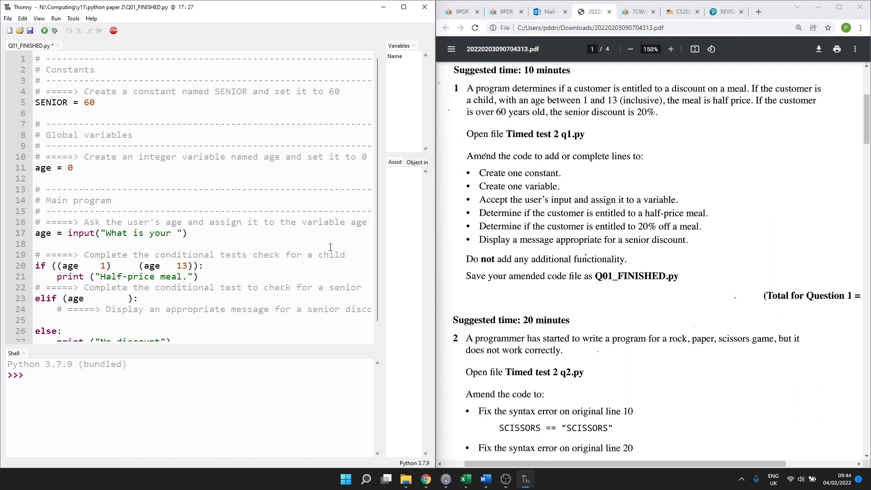
{"action": "type", "text": "age?"}
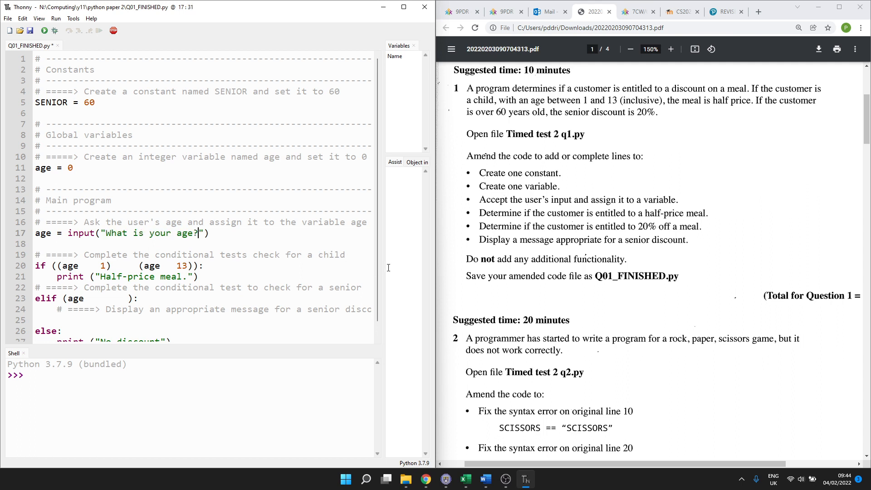
{"action": "mouse_move", "coordinate": [141, 199]}
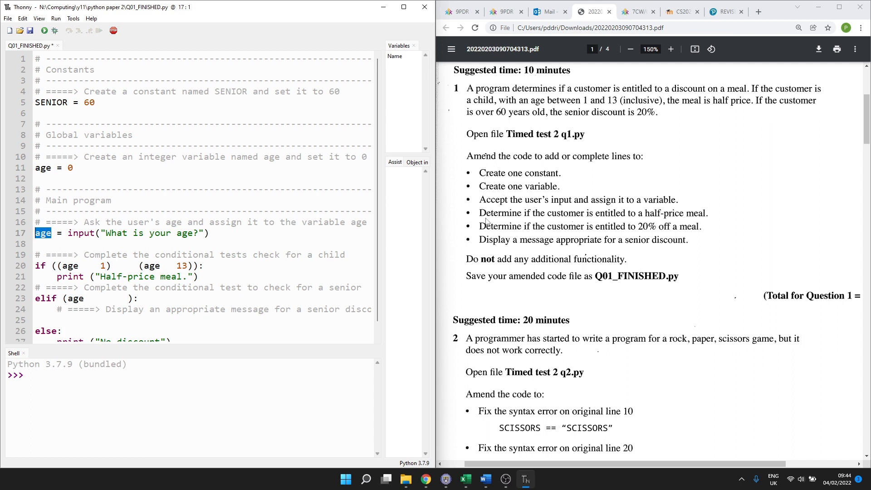
{"action": "mouse_move", "coordinate": [675, 219]}
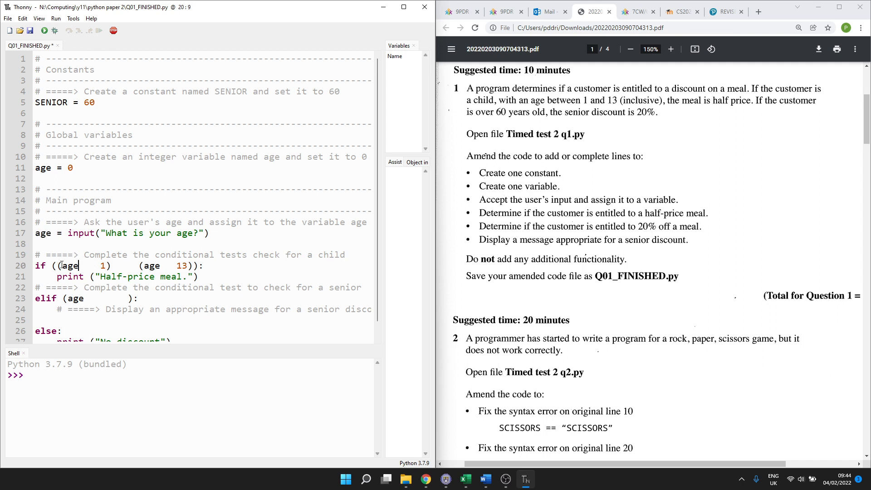
Fill line 20 to read if ((age >= 1) and (age <= 13)): above the half-price print
{"action": "type", "text": "1"}
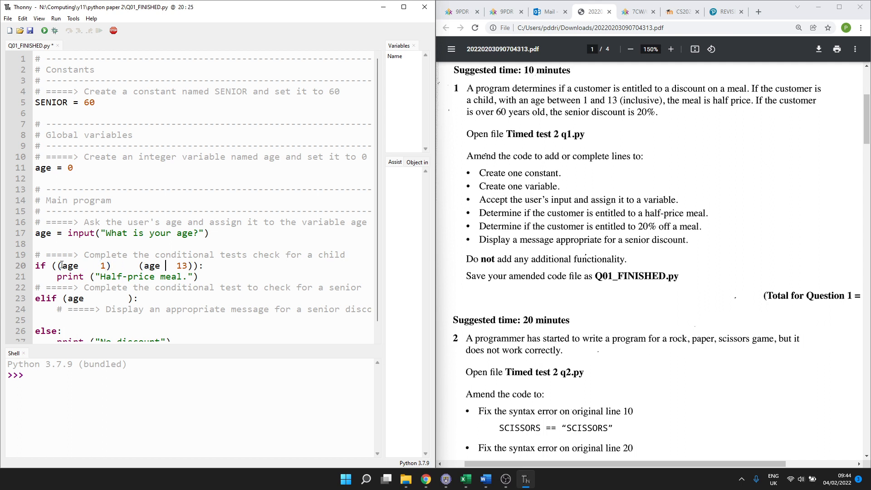
{"action": "left_click", "coordinate": [169, 265]}
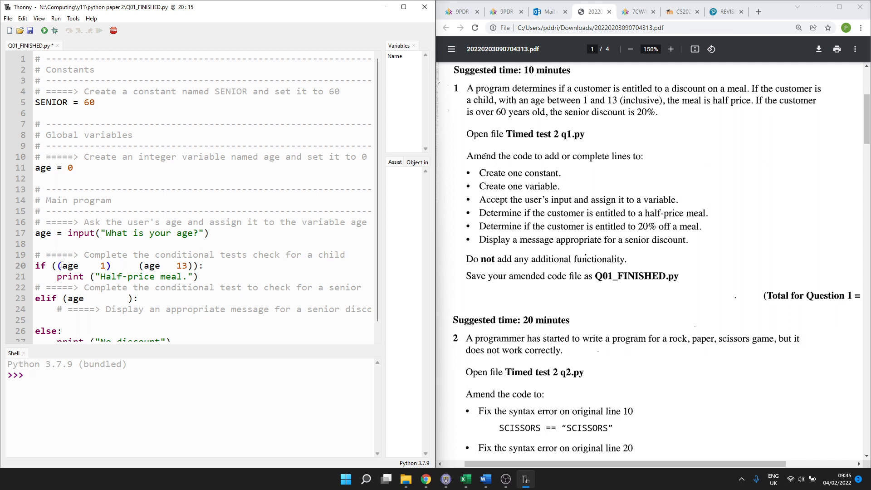
{"action": "left_click", "coordinate": [86, 265]}
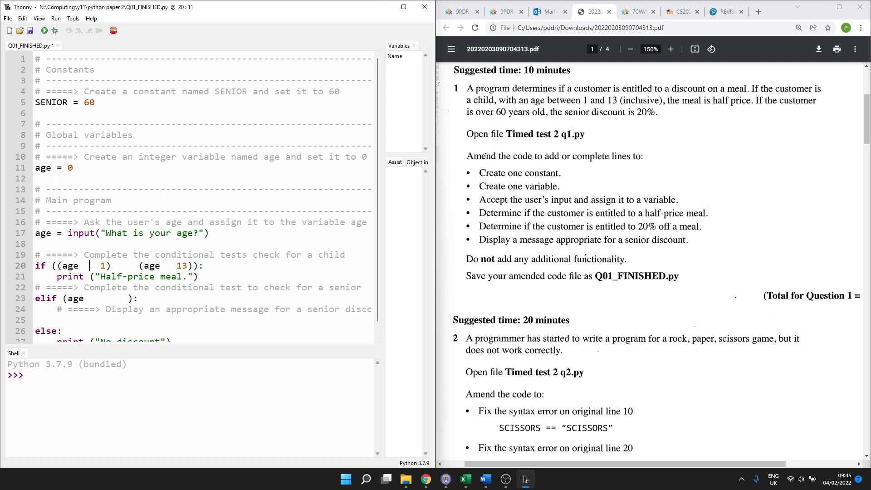
{"action": "double_click", "coordinate": [68, 265]}
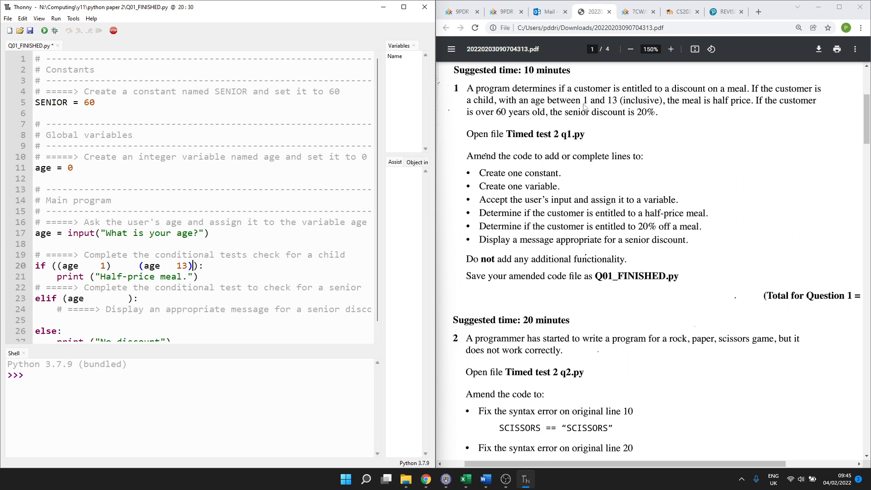
{"action": "mouse_move", "coordinate": [603, 118]}
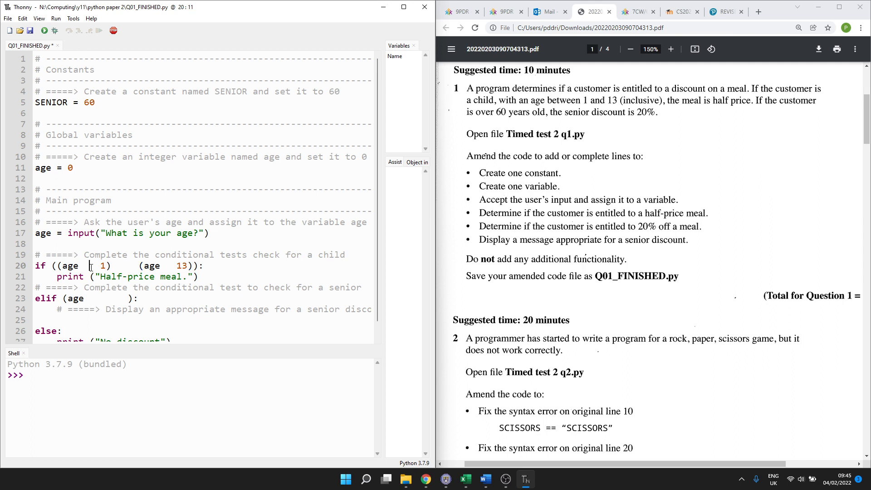
{"action": "type", "text": ">="}
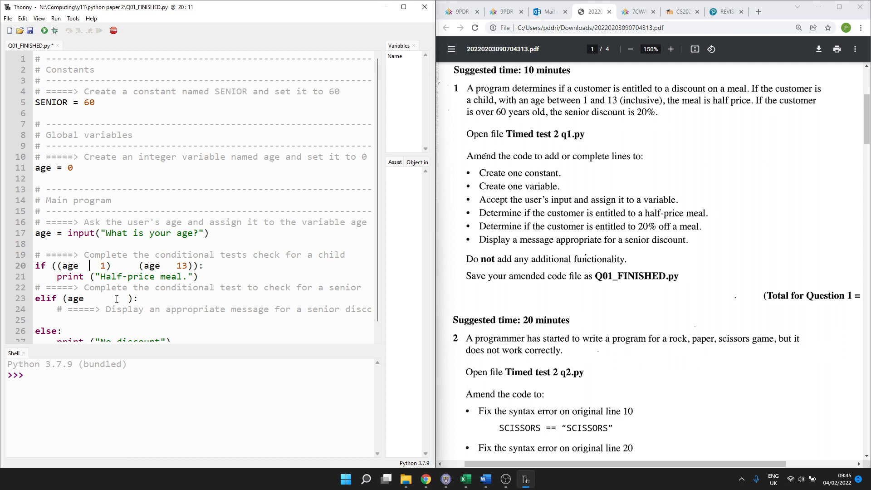
{"action": "type", "text": ">"}
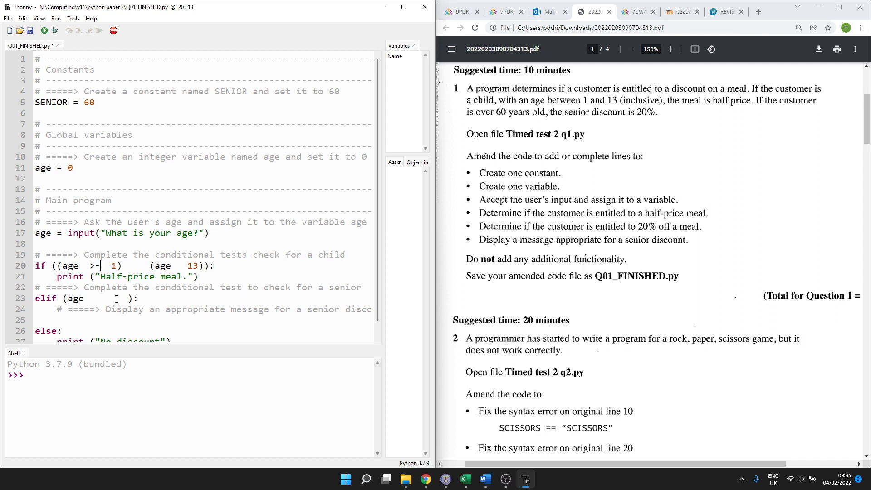
{"action": "type", "text": "="}
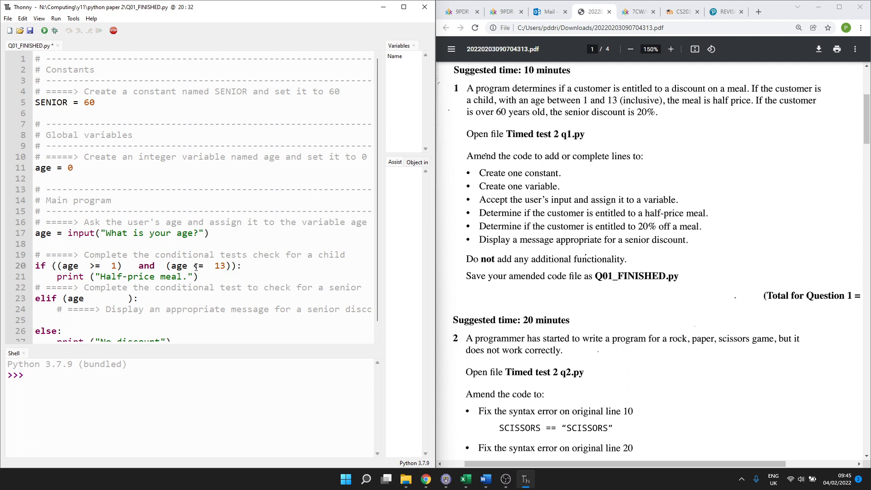
{"action": "type", "text": "<"}
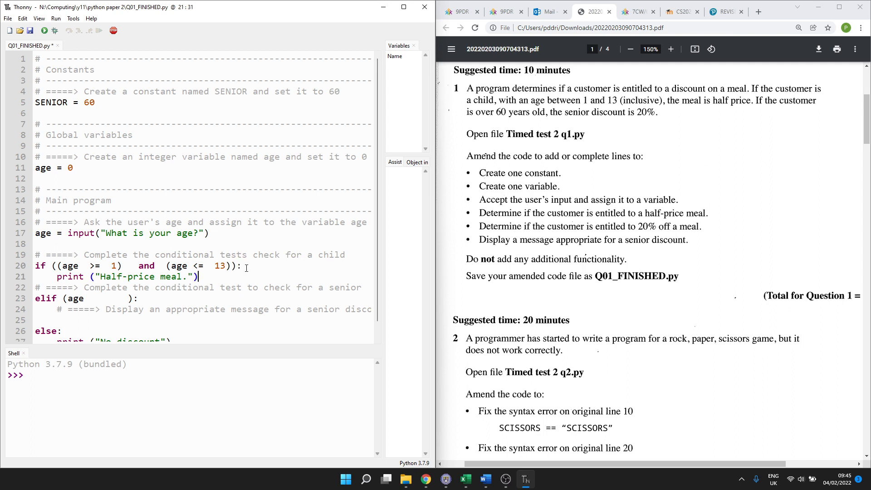
{"action": "triple_click", "coordinate": [128, 276]}
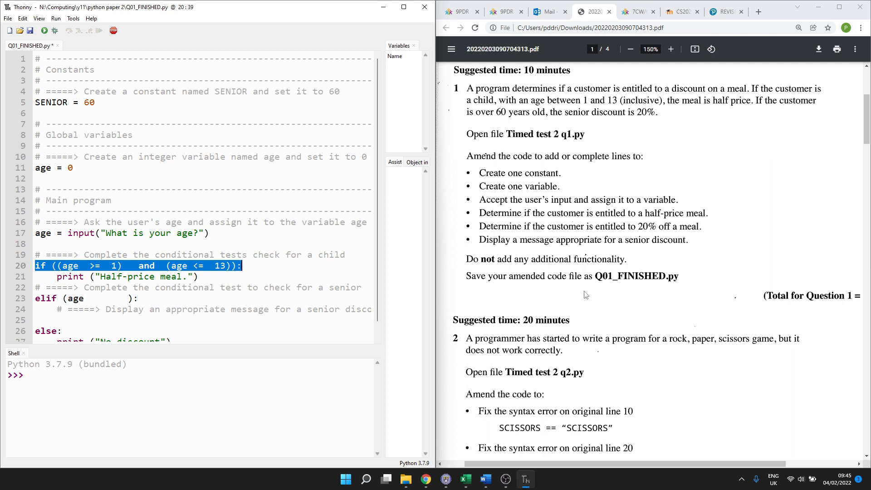
{"action": "mouse_move", "coordinate": [611, 250]}
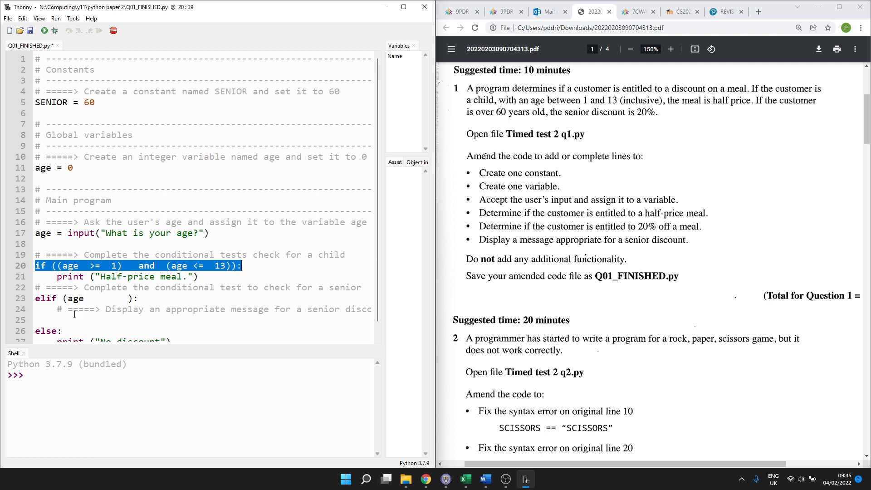
Fill the senior test so it reads elif (age >= 60):
{"action": "left_click", "coordinate": [104, 298]}
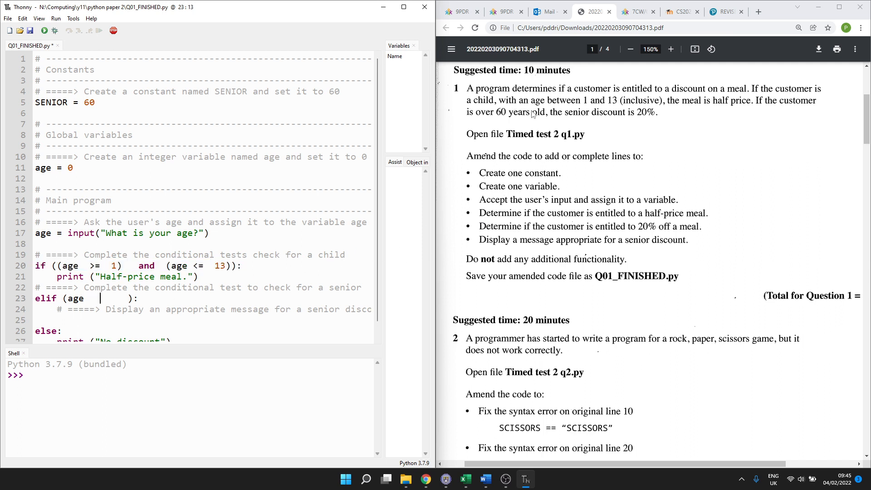
{"action": "mouse_move", "coordinate": [568, 110]}
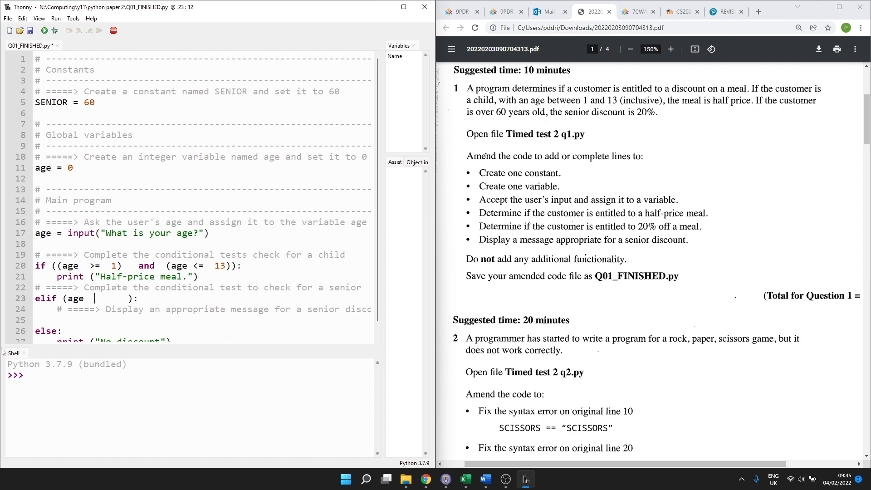
{"action": "type", "text": ">="}
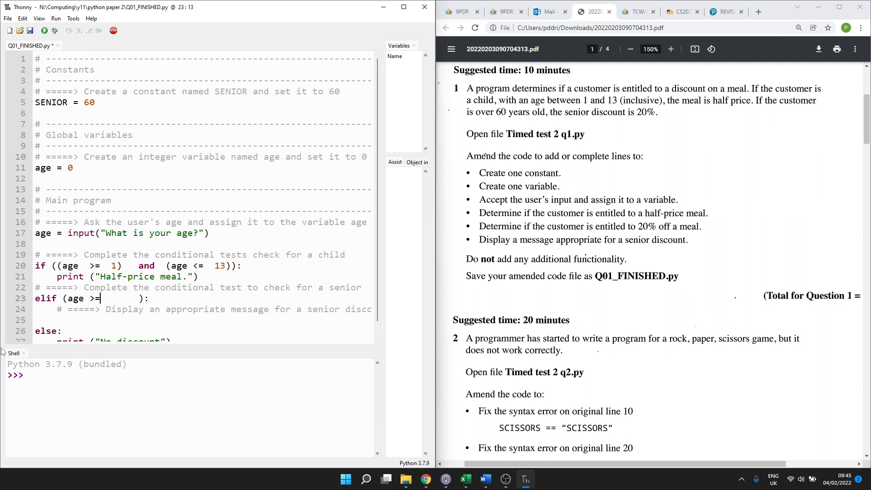
{"action": "type", "text": "60"}
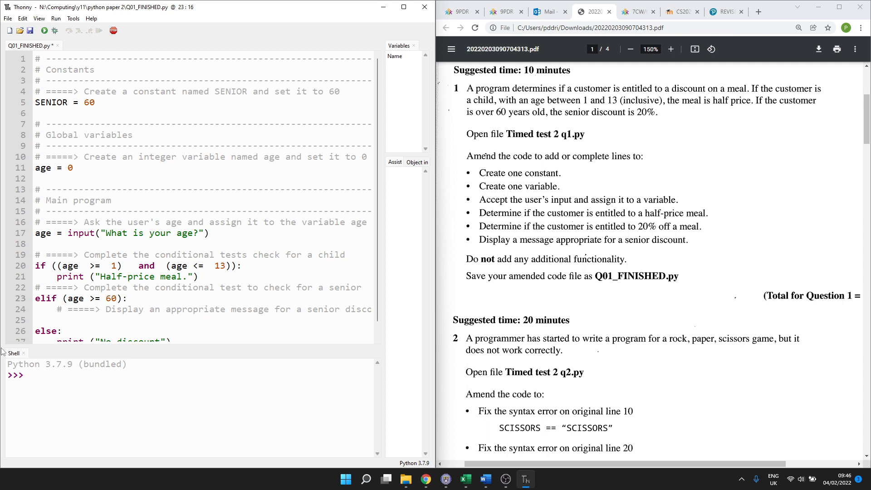
{"action": "left_click", "coordinate": [114, 298]}
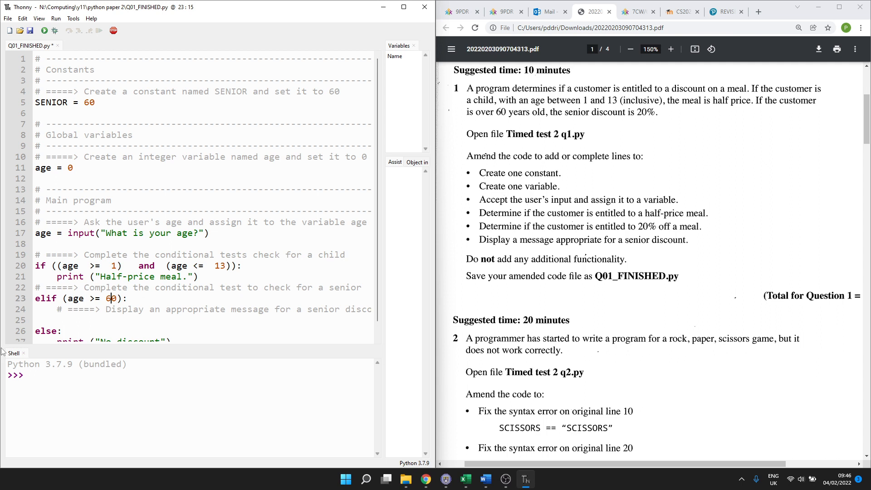
{"action": "double_click", "coordinate": [95, 298]}
{"action": "type", "text": "p"}
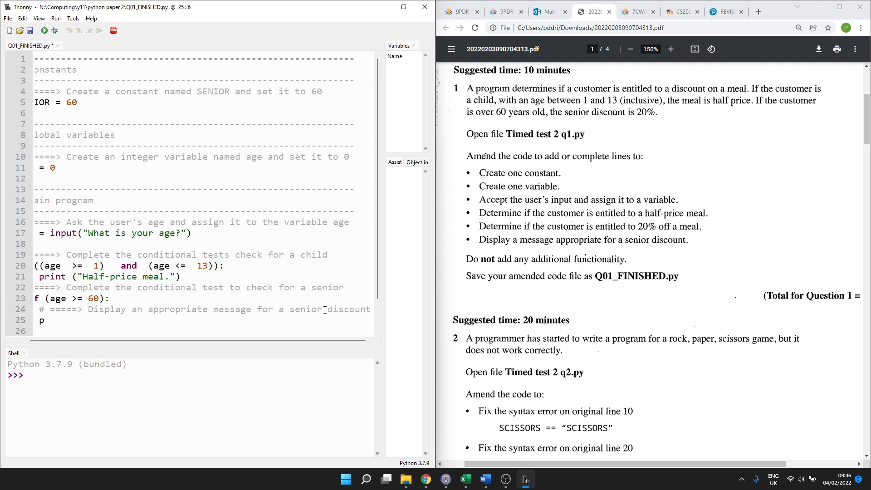
Add print("You are entitled to a senior discount") on line 25 under the senior test
{"action": "type", "text": "rint(\"Y\")"}
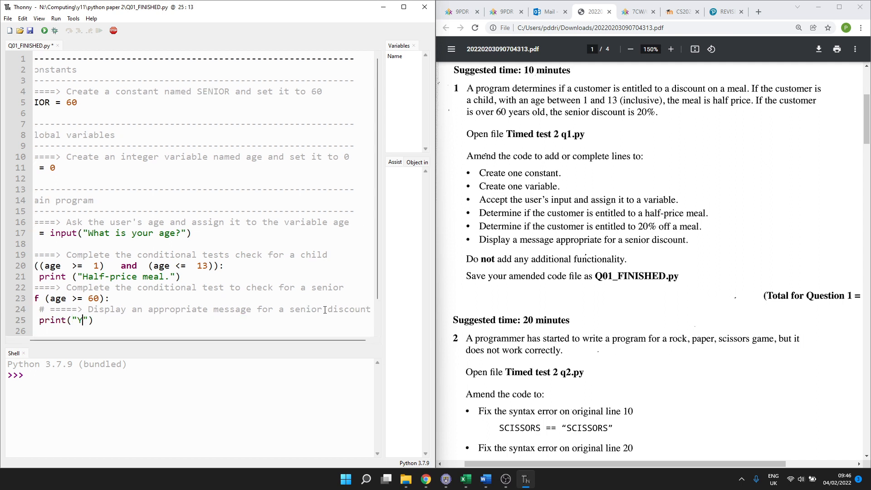
{"action": "type", "text": "o"}
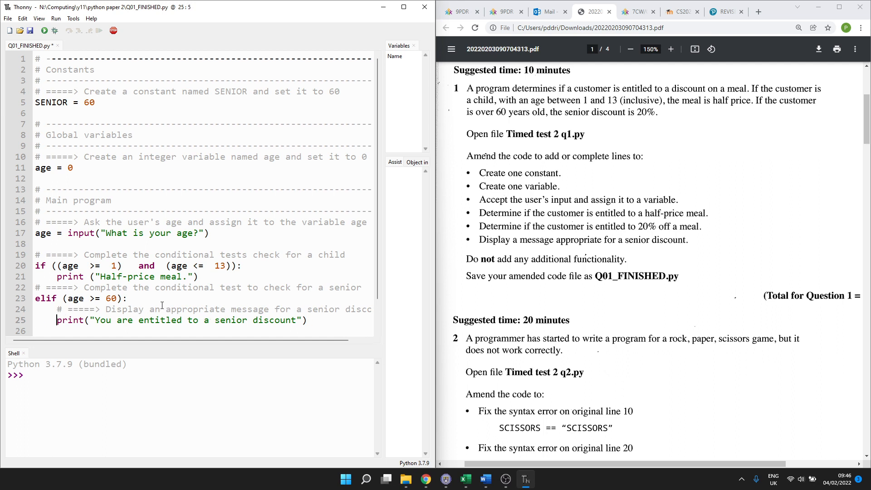
{"action": "left_click", "coordinate": [37, 266]}
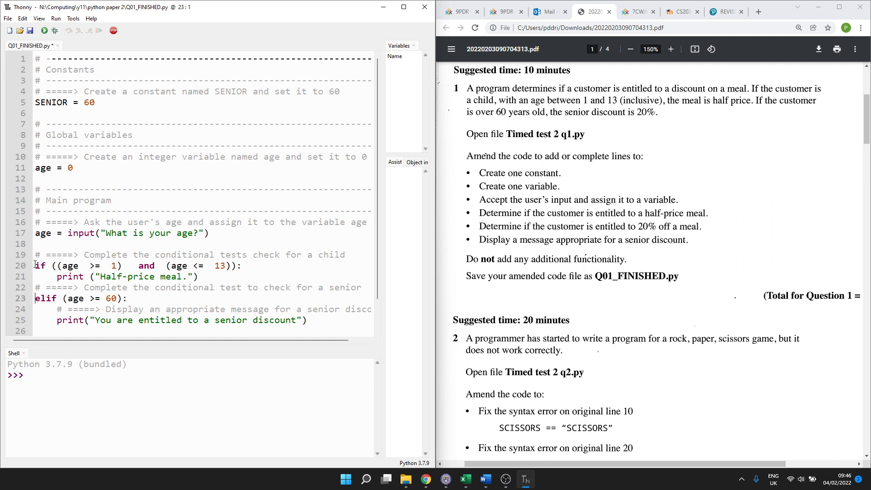
{"action": "double_click", "coordinate": [44, 297]}
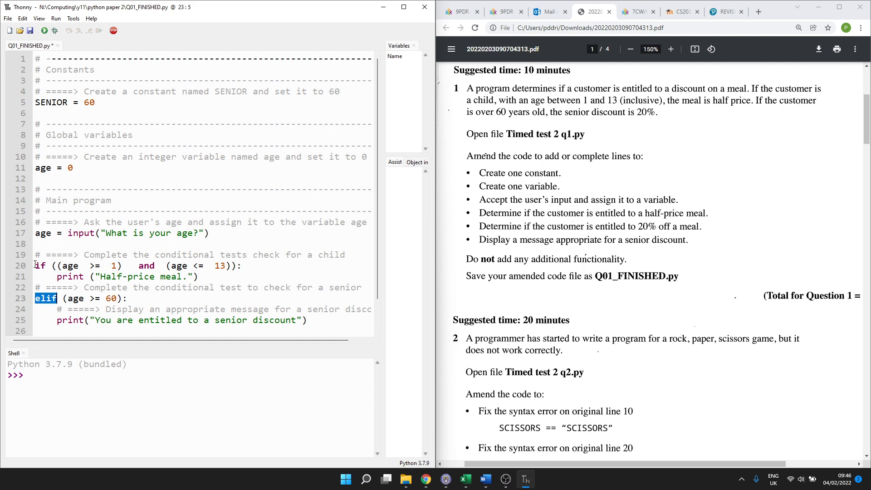
{"action": "mouse_move", "coordinate": [501, 265]}
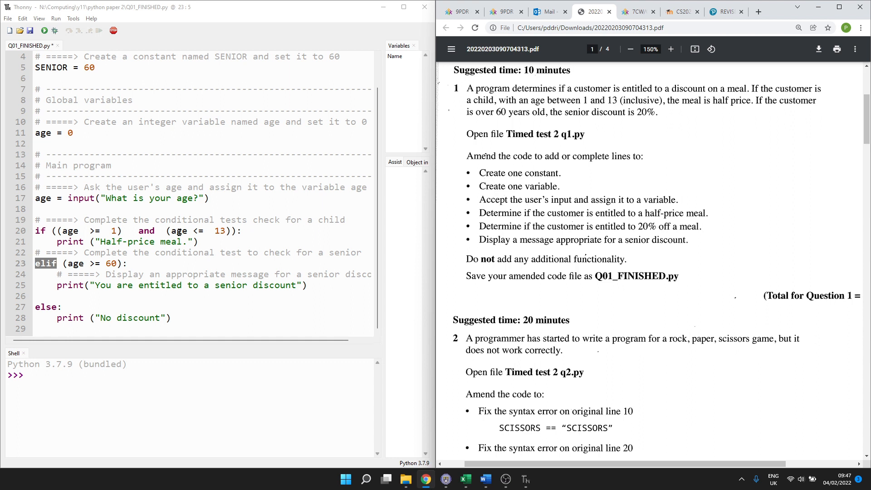
{"action": "mouse_move", "coordinate": [45, 30]}
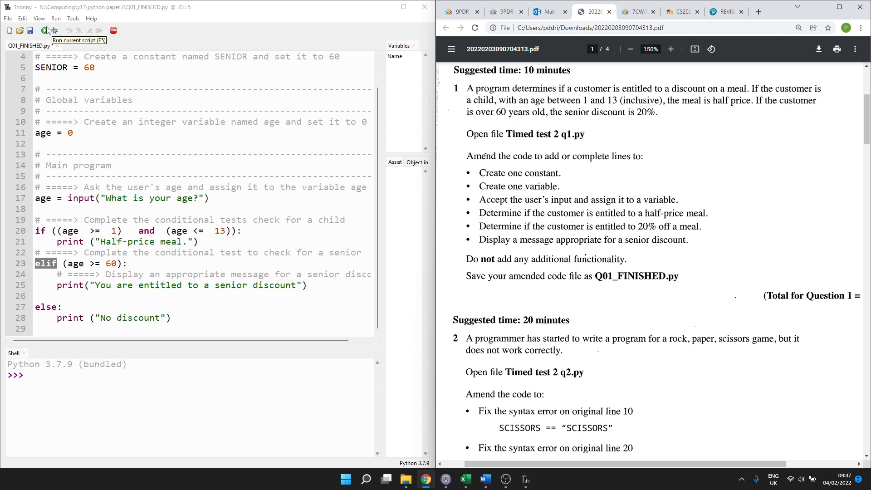
Run the script with age 61 and trace the str/int TypeError back to line 17
{"action": "left_click", "coordinate": [44, 31]}
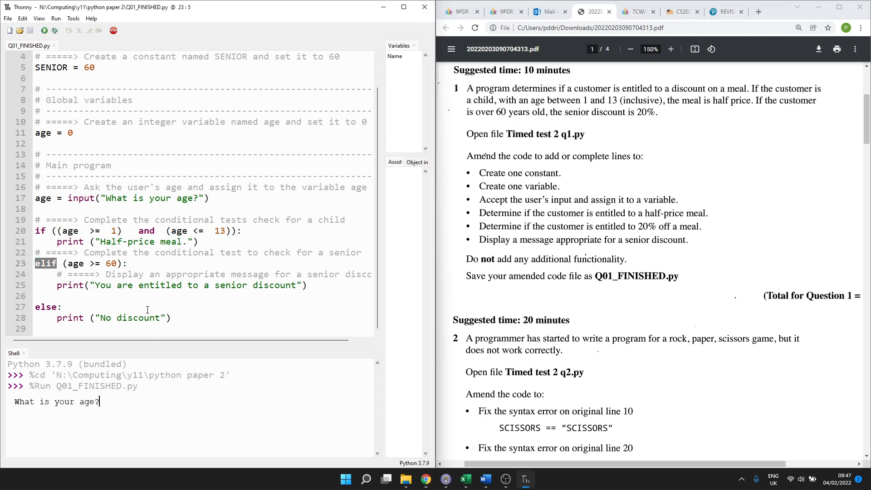
{"action": "type", "text": "61"}
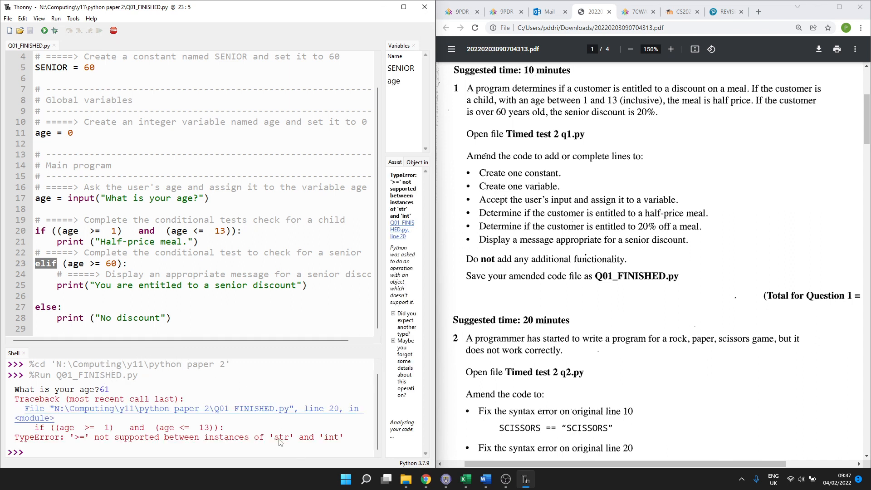
{"action": "double_click", "coordinate": [283, 437]}
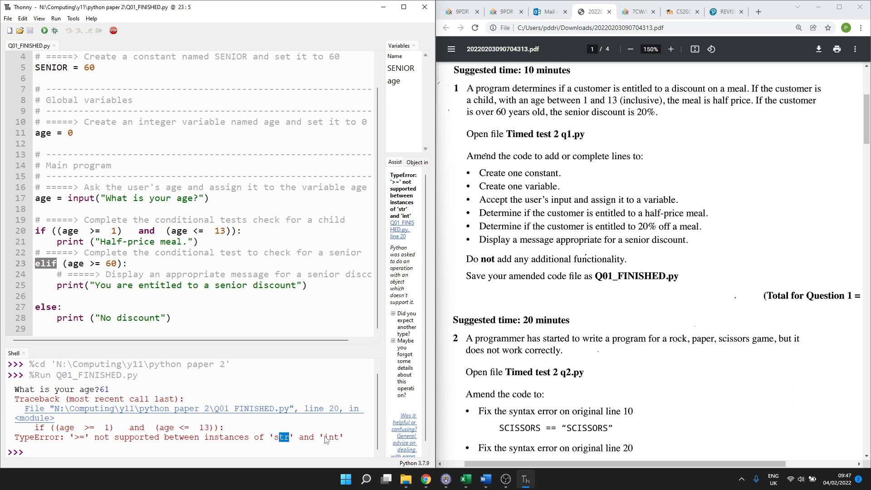
{"action": "left_click", "coordinate": [77, 263]}
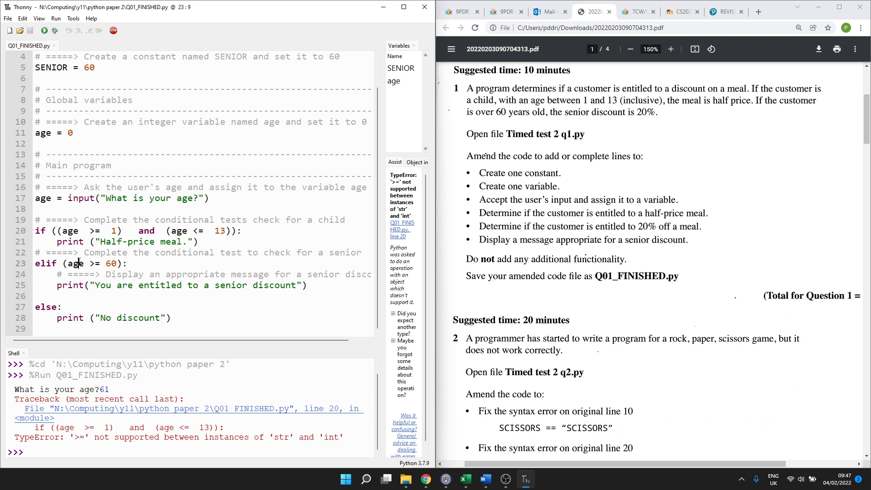
{"action": "double_click", "coordinate": [74, 263]}
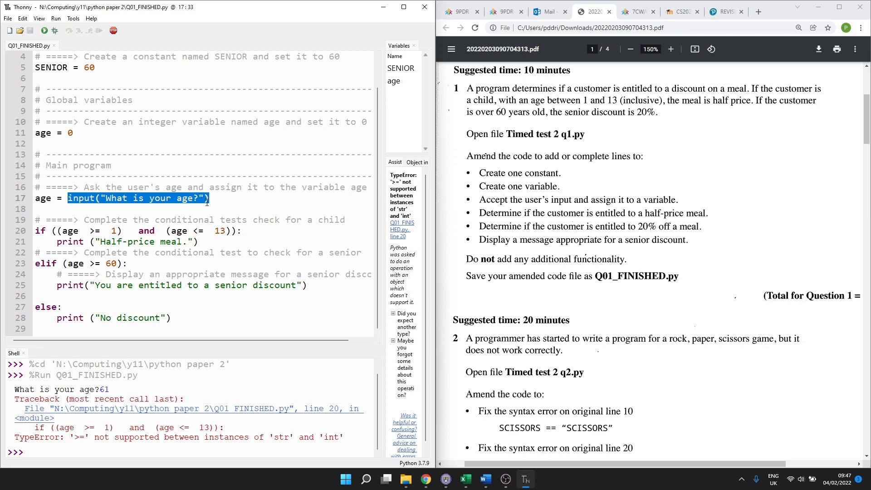
Wrap line 17's input call in int() and rerun the script
{"action": "type", "text": "int("}
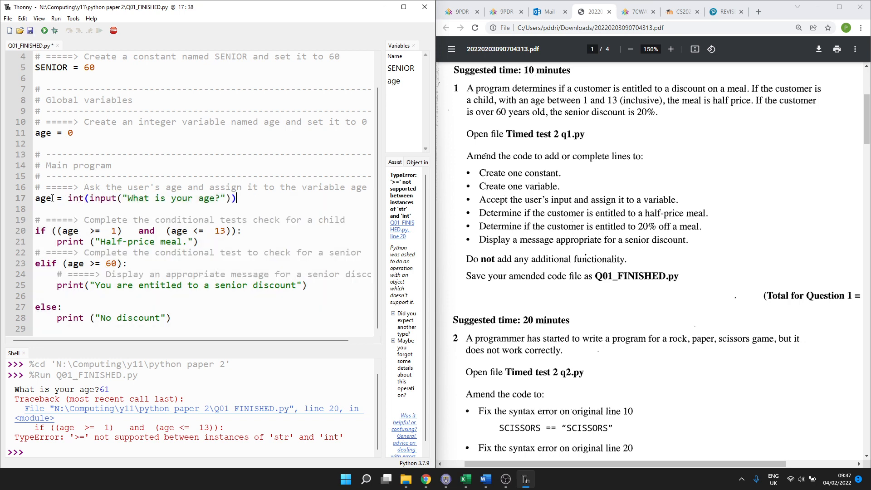
{"action": "double_click", "coordinate": [161, 198]}
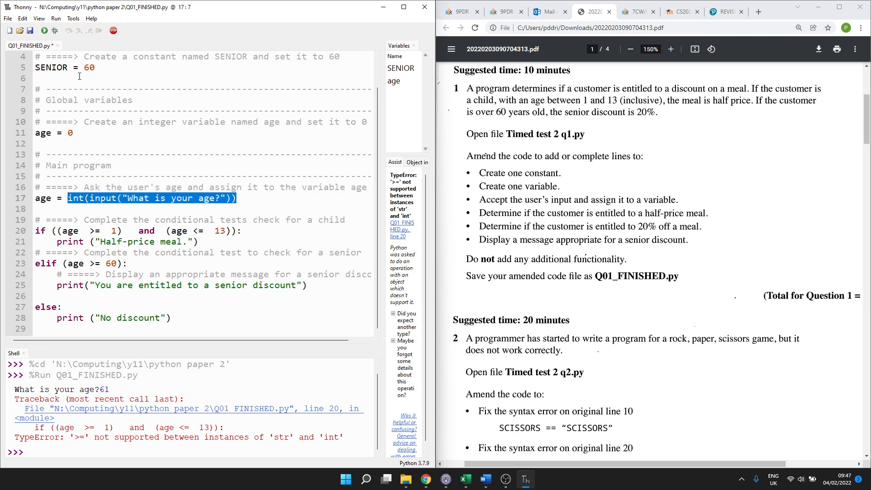
{"action": "left_click", "coordinate": [44, 30]}
{"action": "type", "text": "61"}
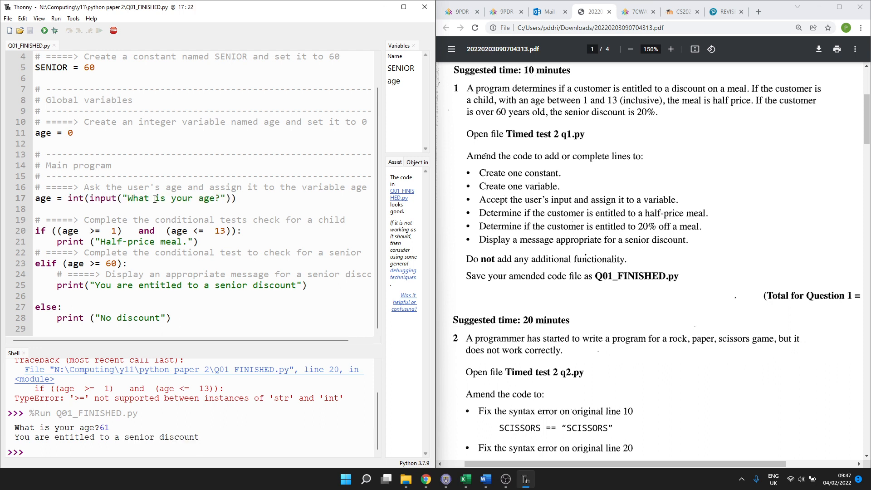
{"action": "mouse_move", "coordinate": [520, 303]}
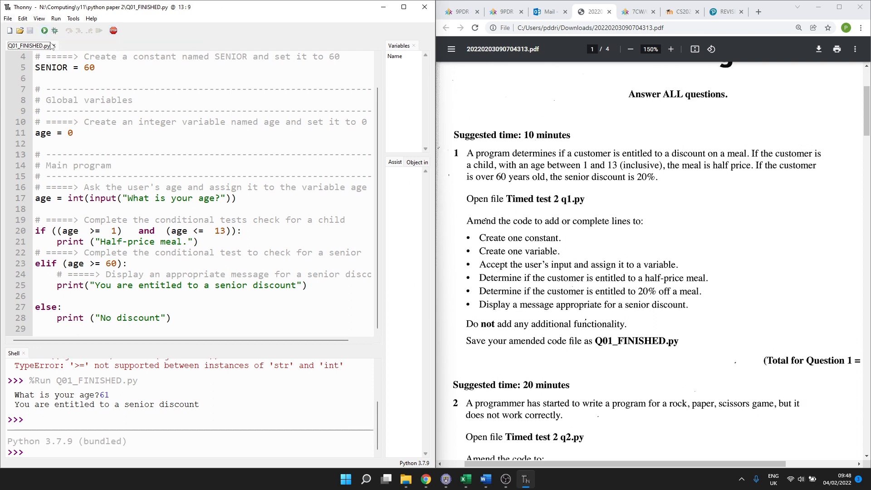
Rerun Q01_FINISHED.py so the Shell waits at the age prompt
{"action": "left_click", "coordinate": [44, 31]}
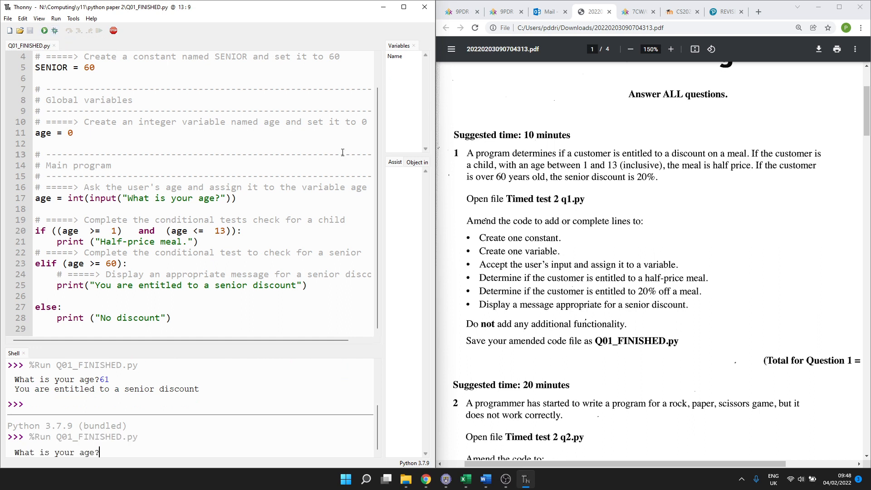
{"action": "mouse_move", "coordinate": [534, 201]}
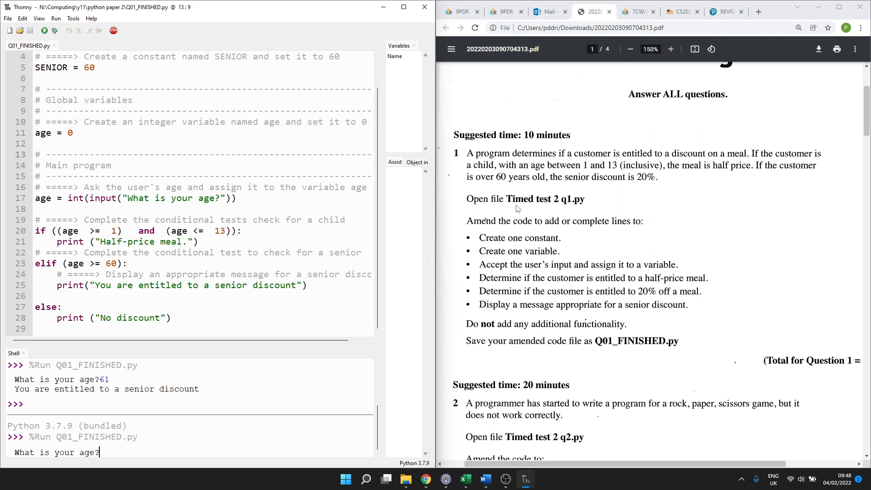
{"action": "mouse_move", "coordinate": [432, 248]}
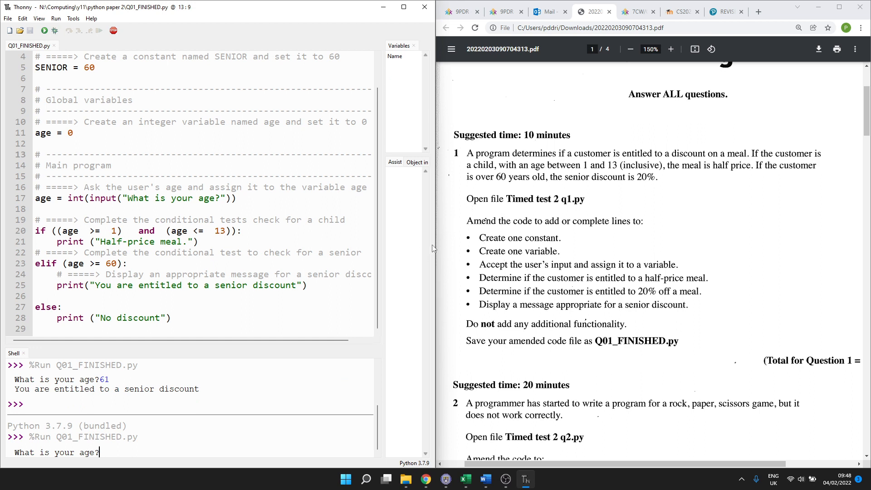
{"action": "mouse_move", "coordinate": [246, 135]}
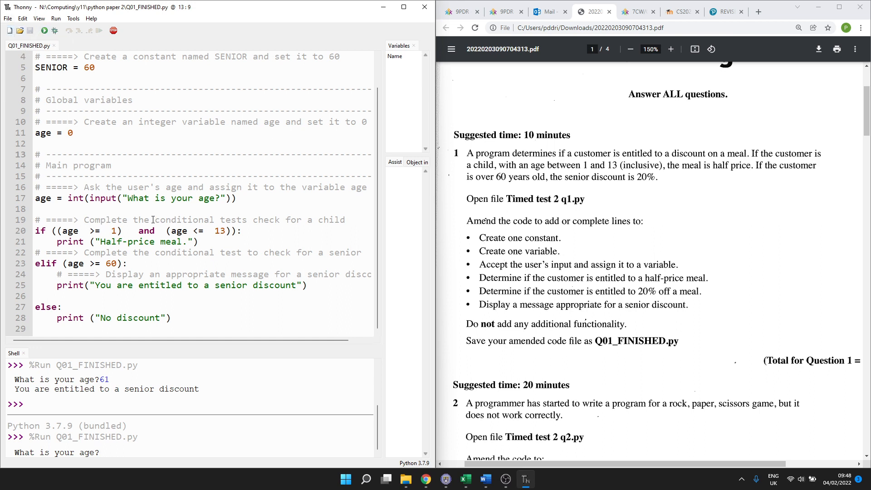
{"action": "mouse_move", "coordinate": [475, 271]}
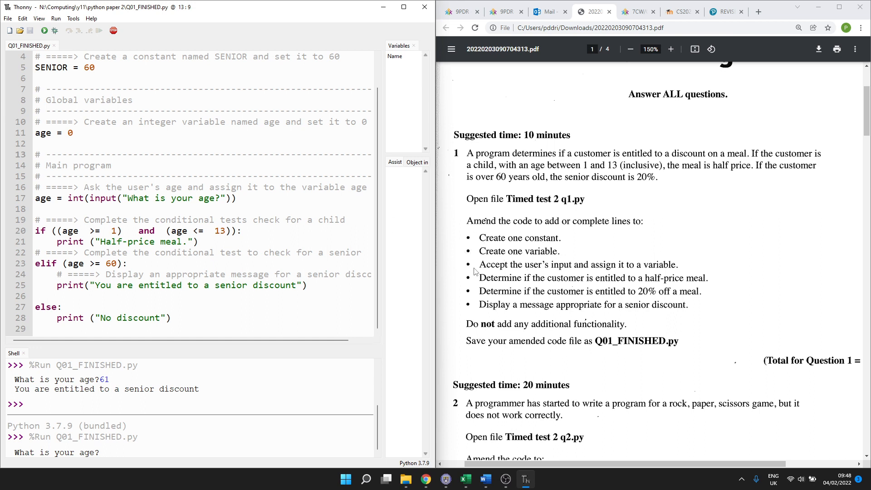